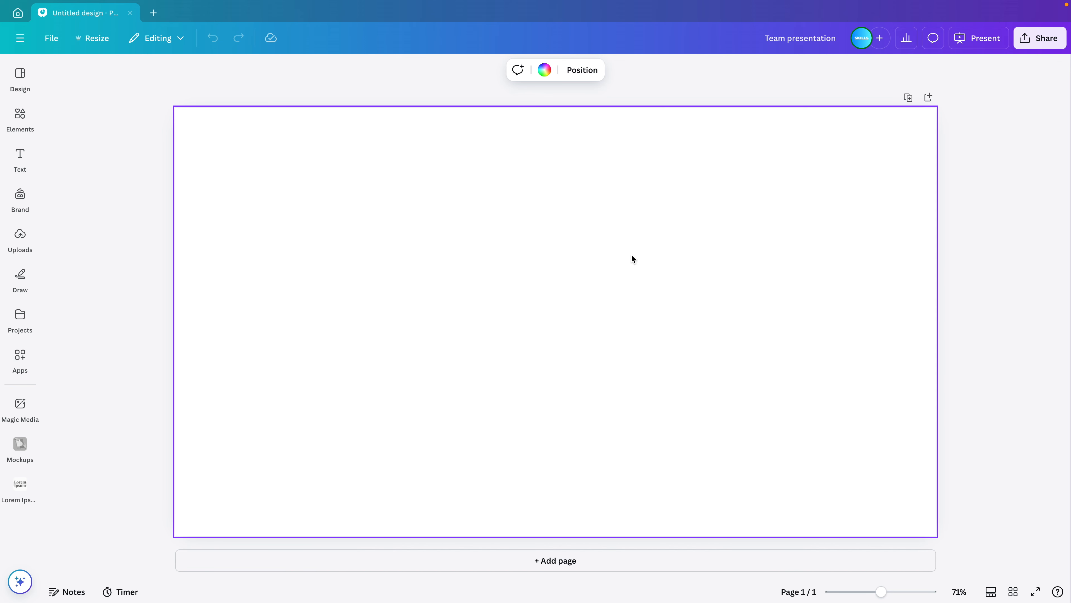
pyautogui.moveTo(538, 274)
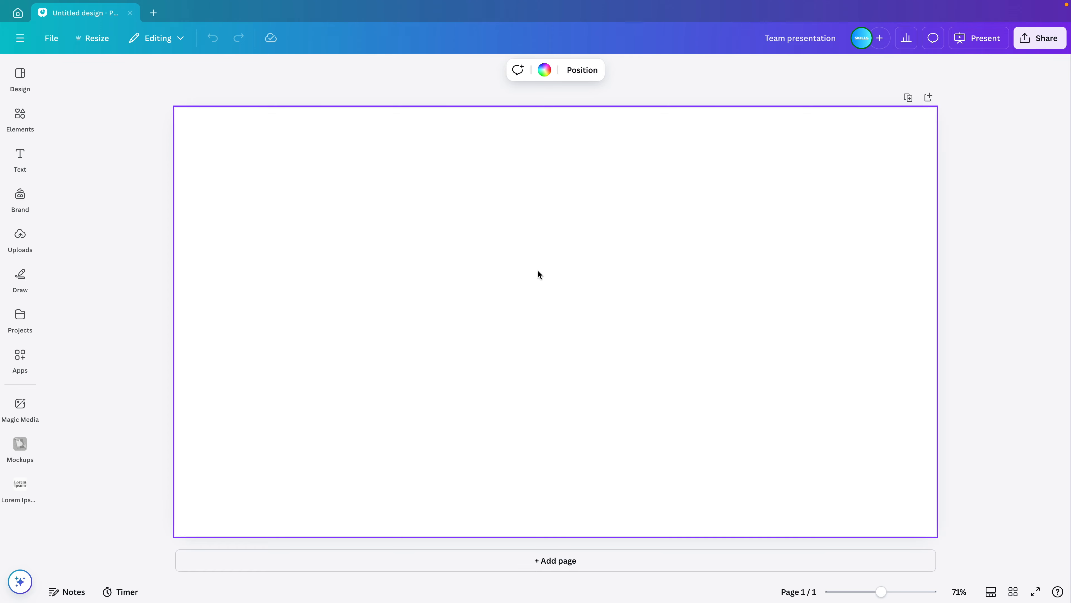
# - Search Elements photos for 'portrait color' and add several portrait photos, megaphone man last
pyautogui.click(20, 118)
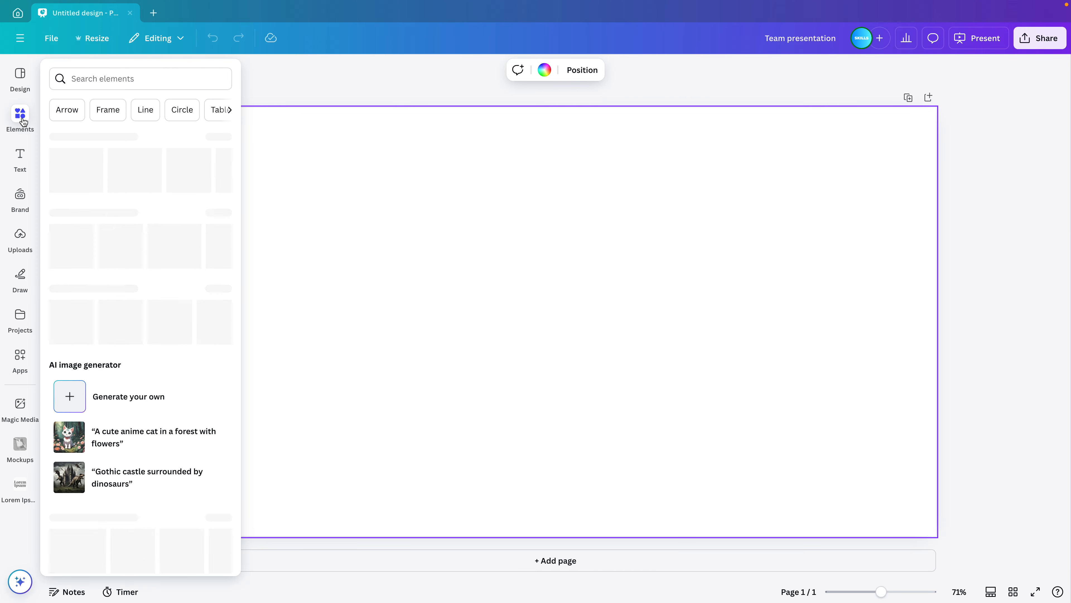
pyautogui.write('portrait color')
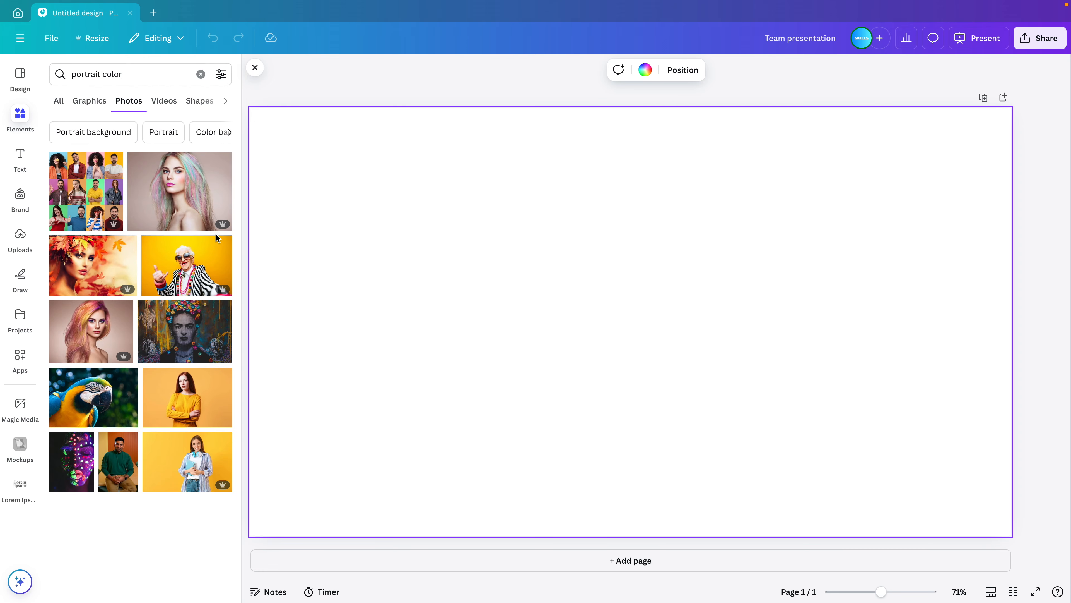
pyautogui.scroll(-3)
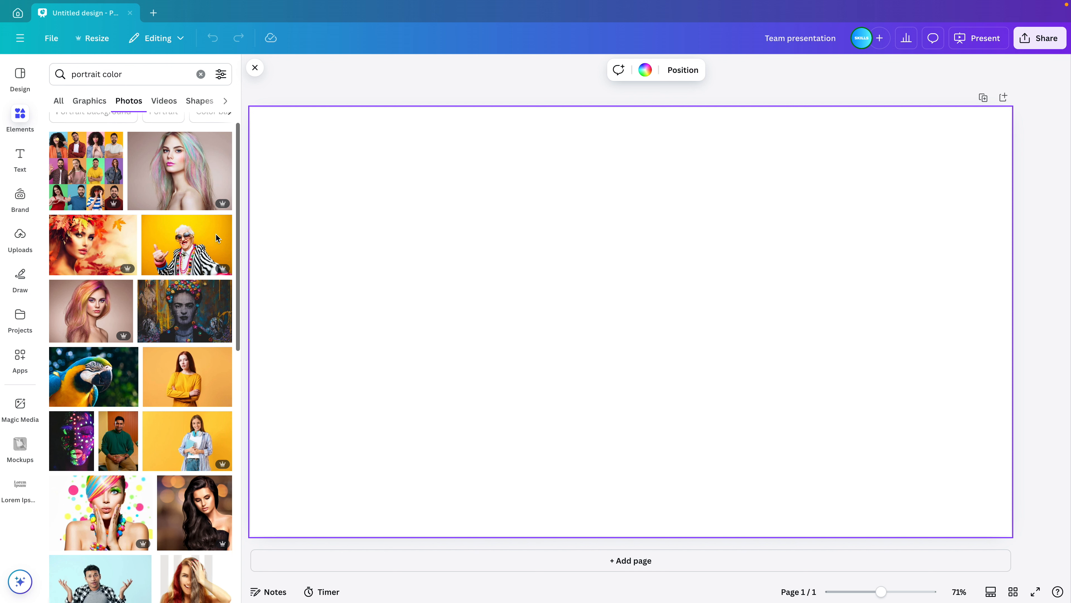
pyautogui.scroll(-3)
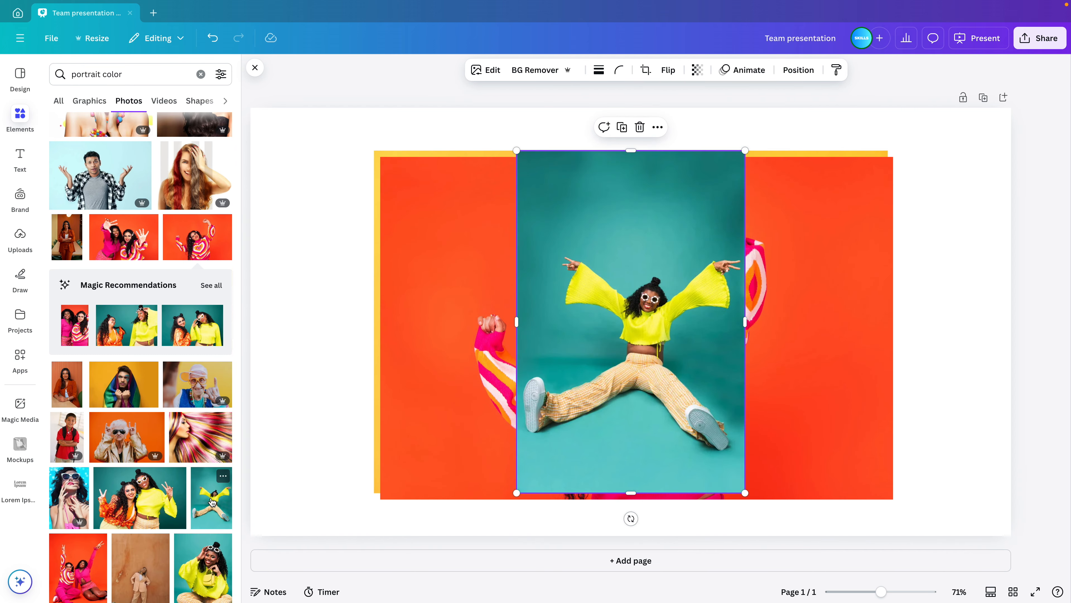
pyautogui.scroll(-3)
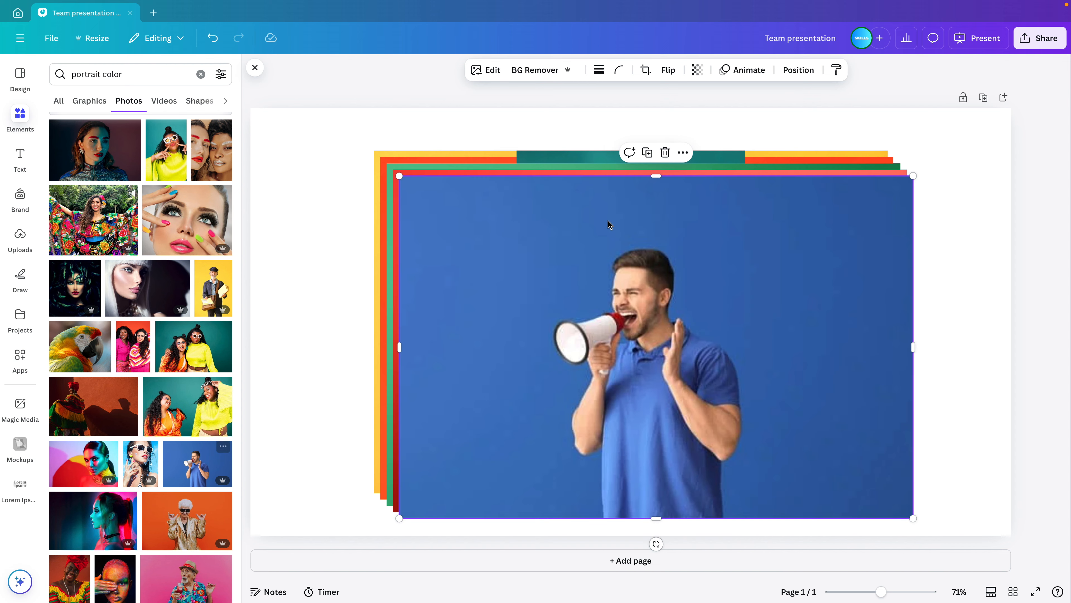
# - Round the corners of all six stacked photos together with the Corner rounding slider
pyautogui.click(255, 67)
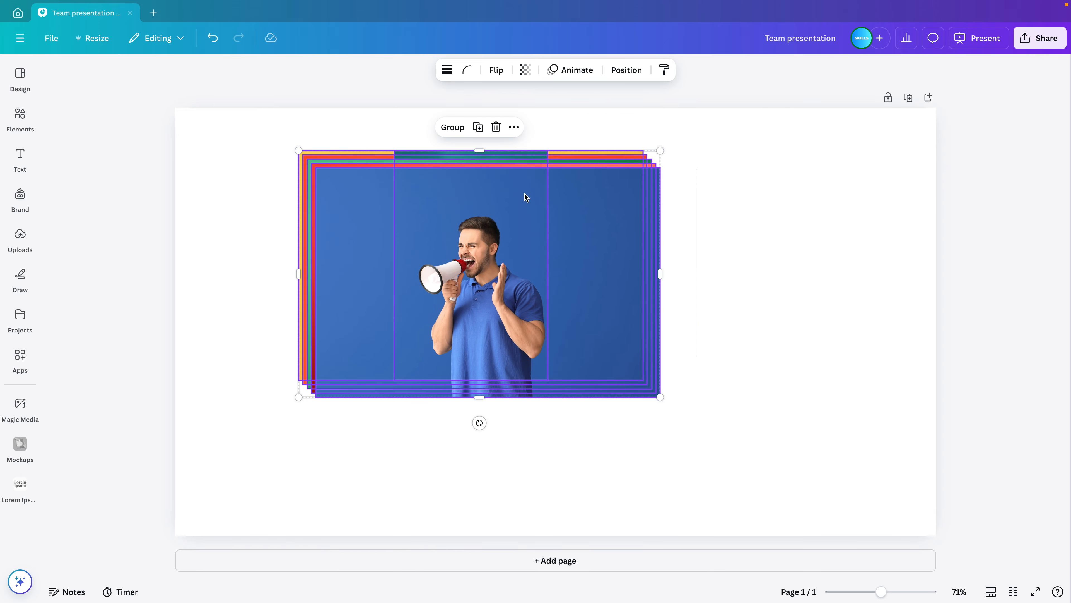
pyautogui.moveTo(596, 207)
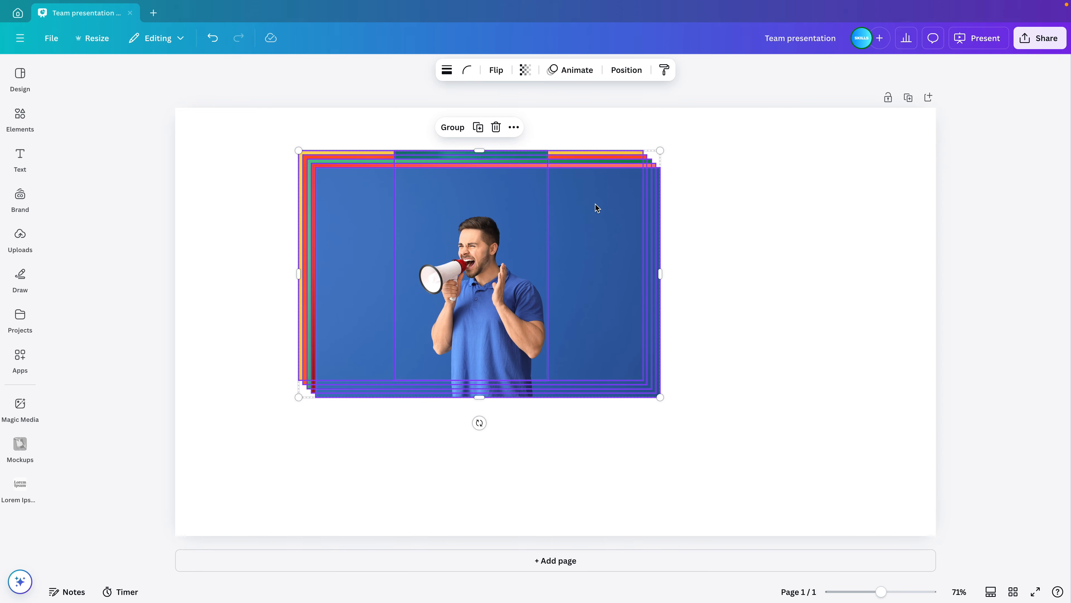
pyautogui.moveTo(465, 69)
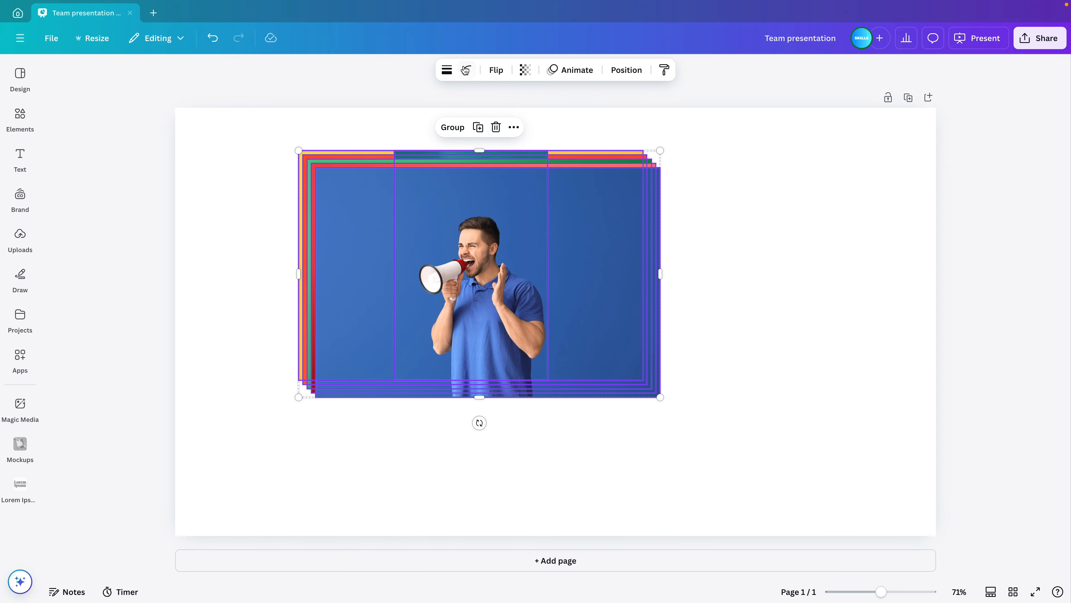
pyautogui.click(466, 69)
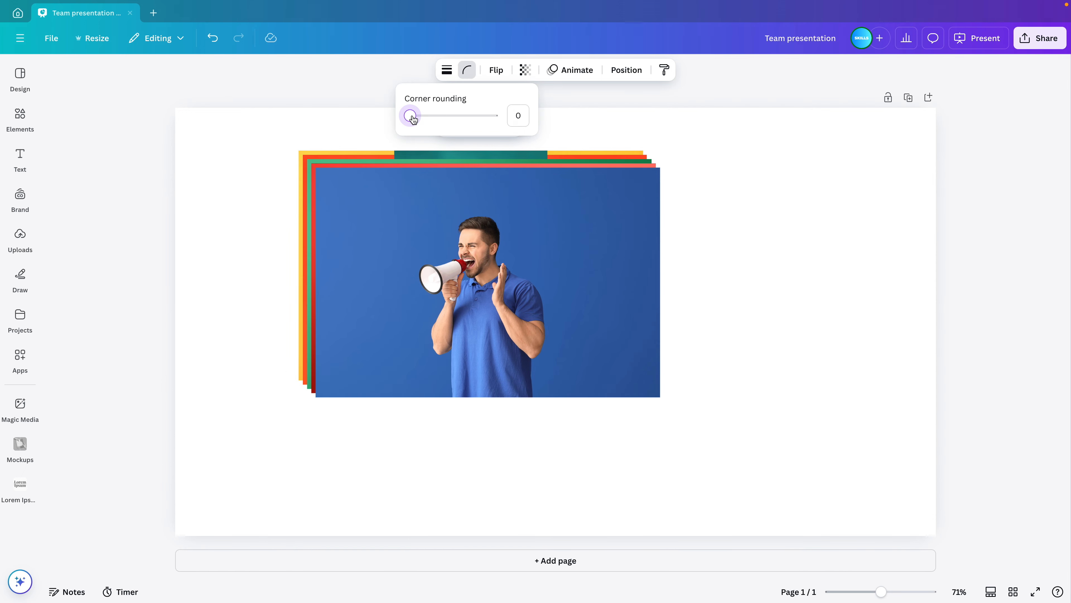
pyautogui.moveTo(411, 115); pyautogui.dragTo(428, 116)
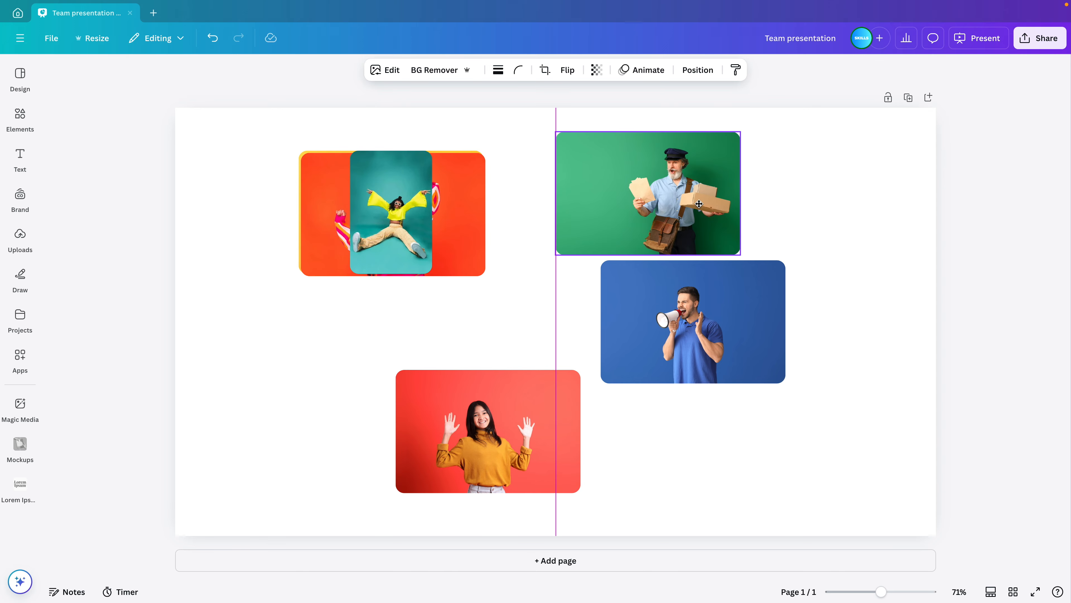
# - Spread the photos into a collage: postman upper right, jumping woman centre, megaphone bottom right
pyautogui.moveTo(647, 192); pyautogui.dragTo(682, 191)
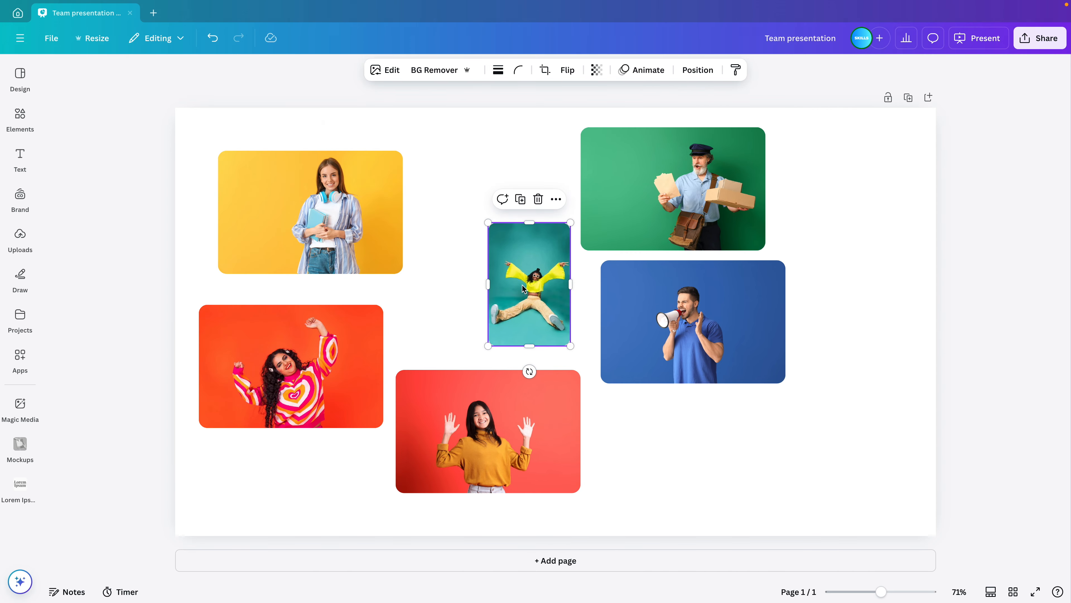
pyautogui.moveTo(529, 283); pyautogui.dragTo(462, 280)
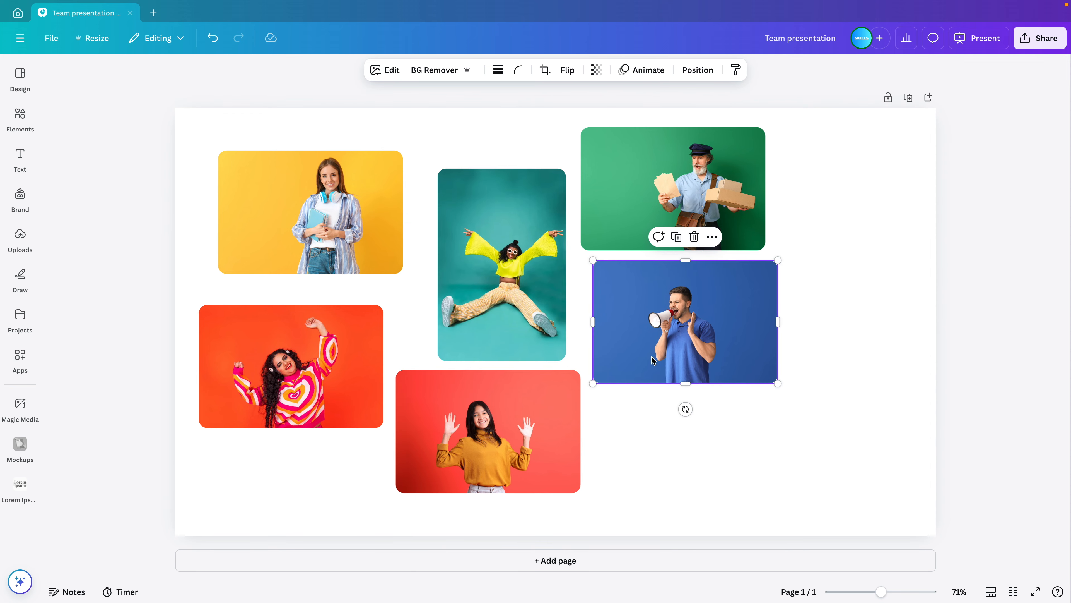
pyautogui.moveTo(488, 430); pyautogui.dragTo(513, 427)
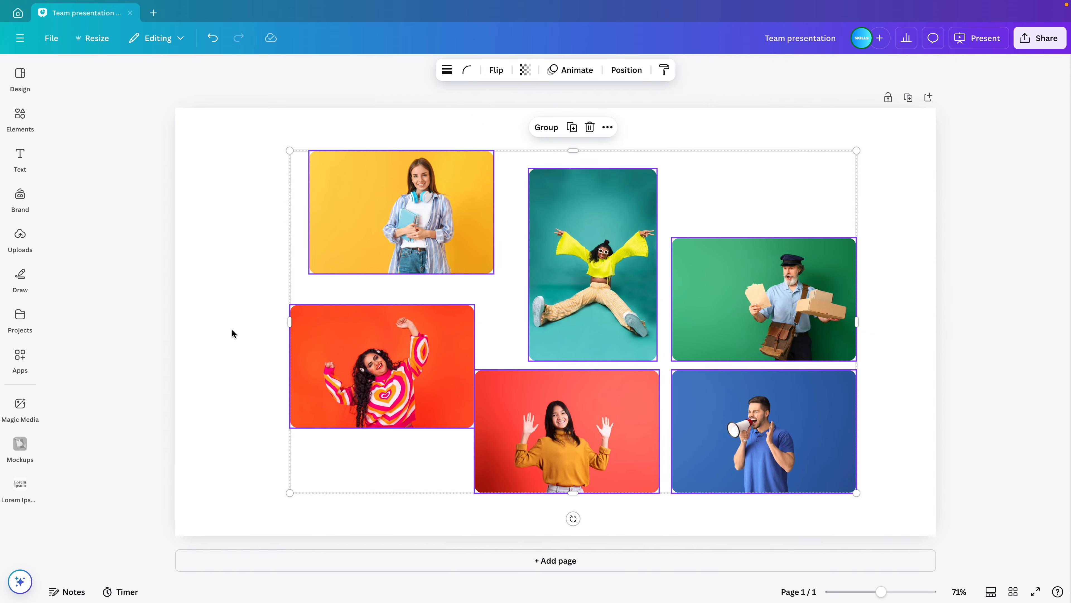
pyautogui.click(401, 212)
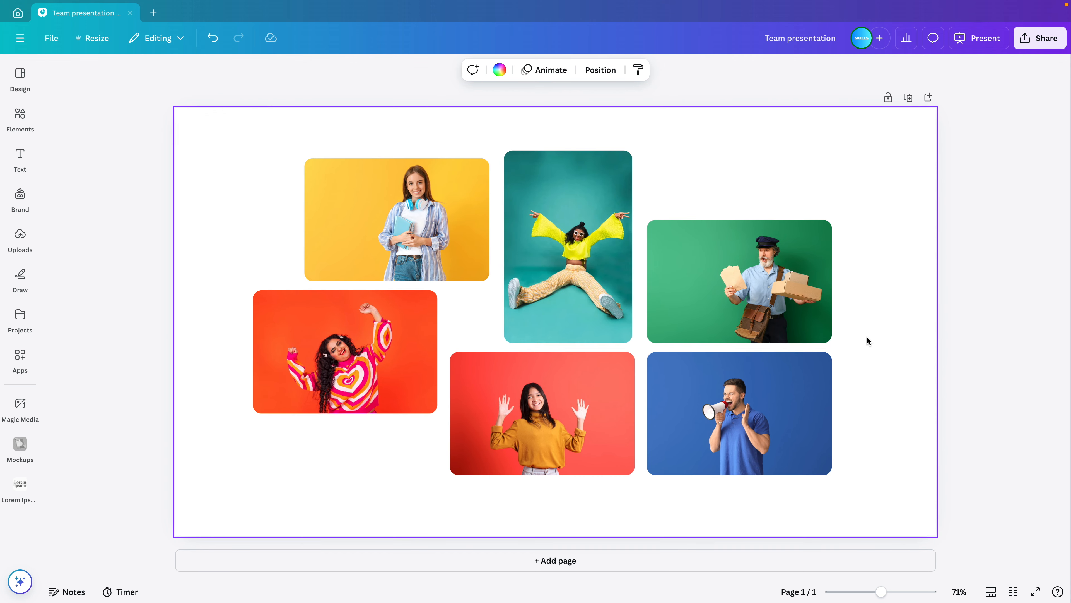
# - Duplicate the collage slide into Page 2 and start rearranging its photos
pyautogui.click(739, 280)
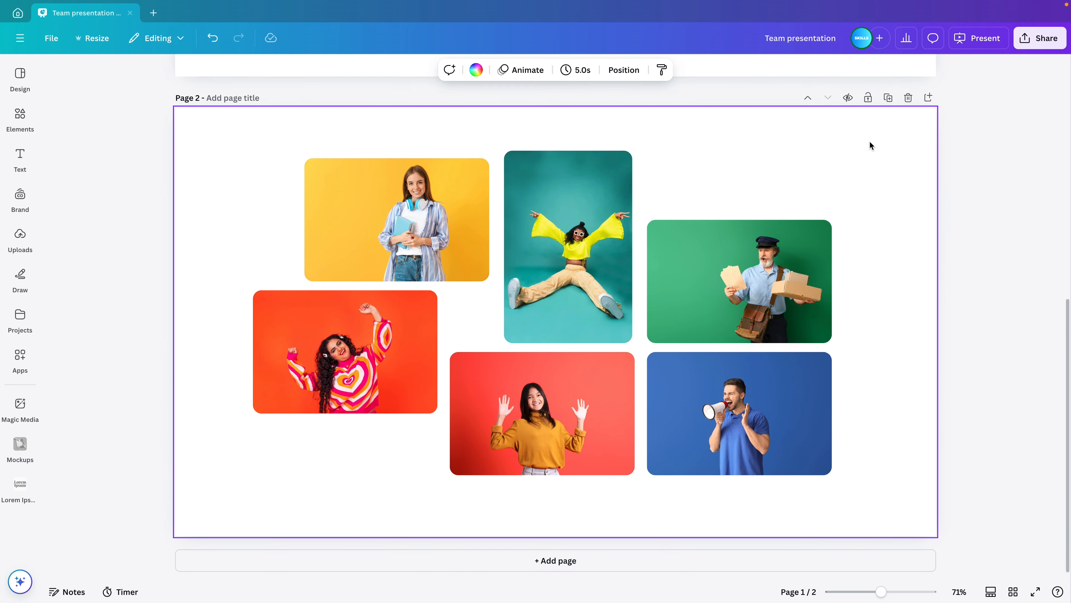
pyautogui.click(738, 280)
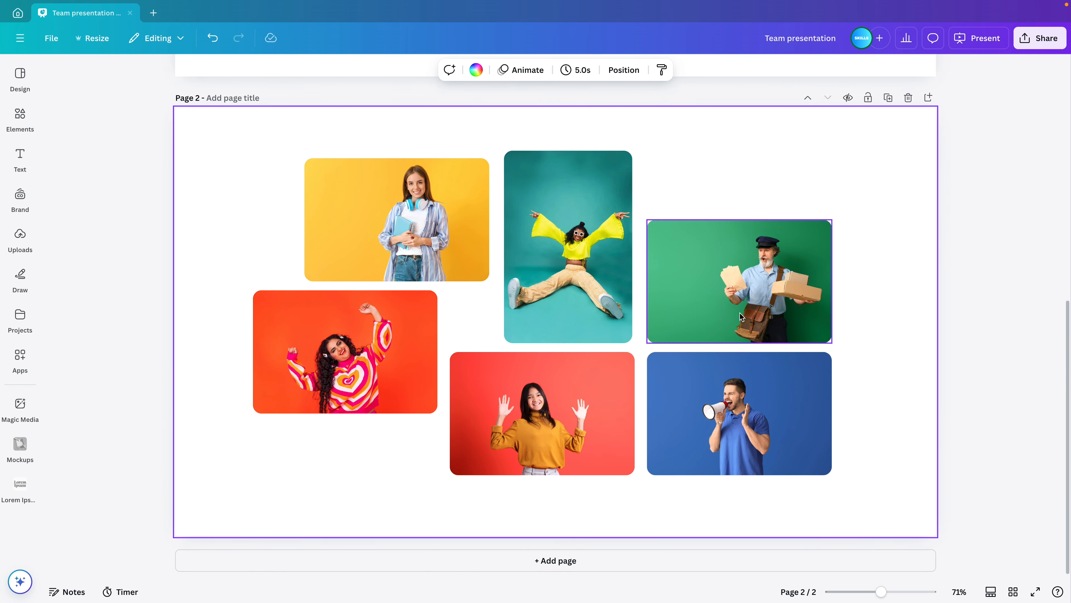
pyautogui.moveTo(699, 285)
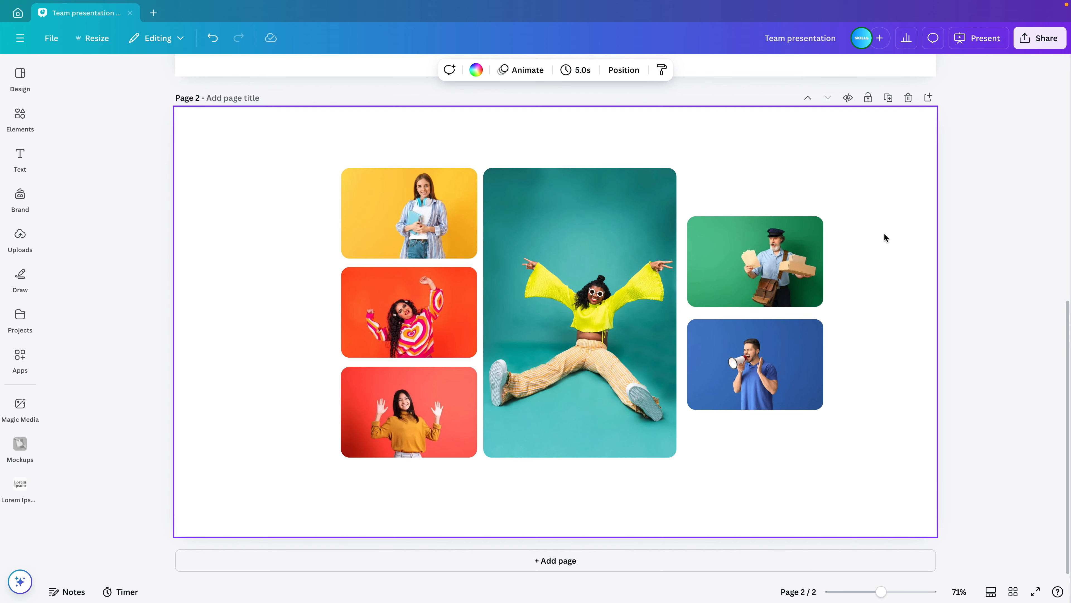
pyautogui.moveTo(888, 98)
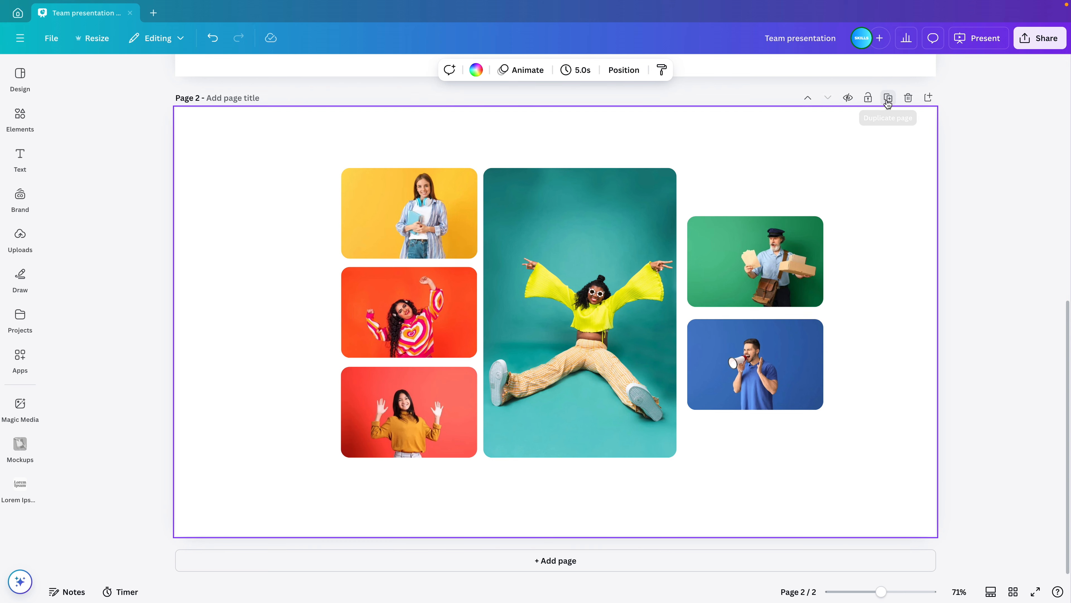
# - Duplicate Page 2 and make the megaphone man's photo the large one instead of the jumping woman
pyautogui.click(888, 98)
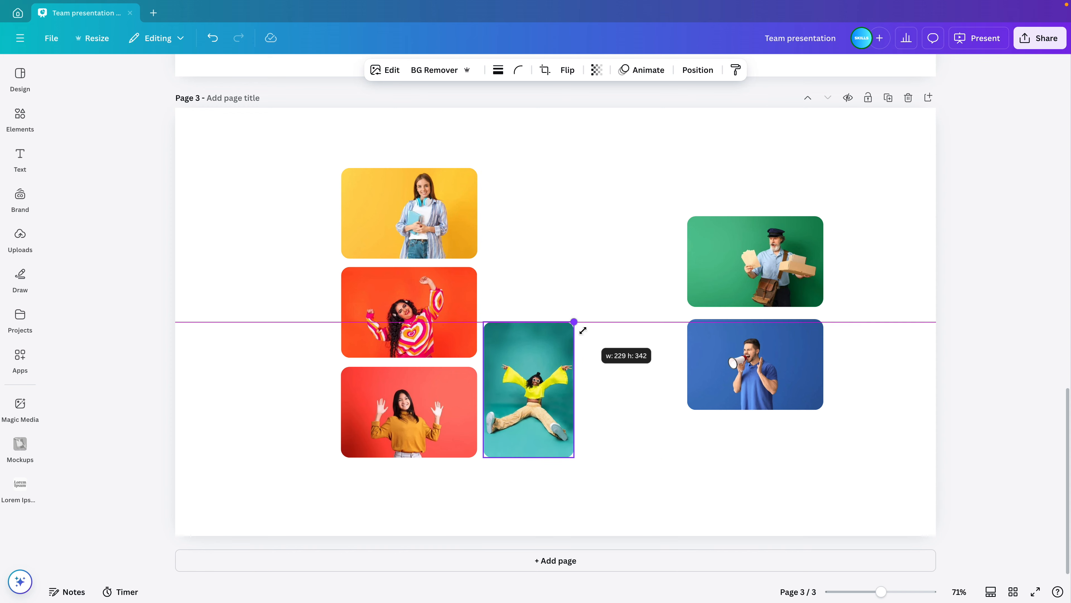
pyautogui.moveTo(409, 213); pyautogui.dragTo(581, 220)
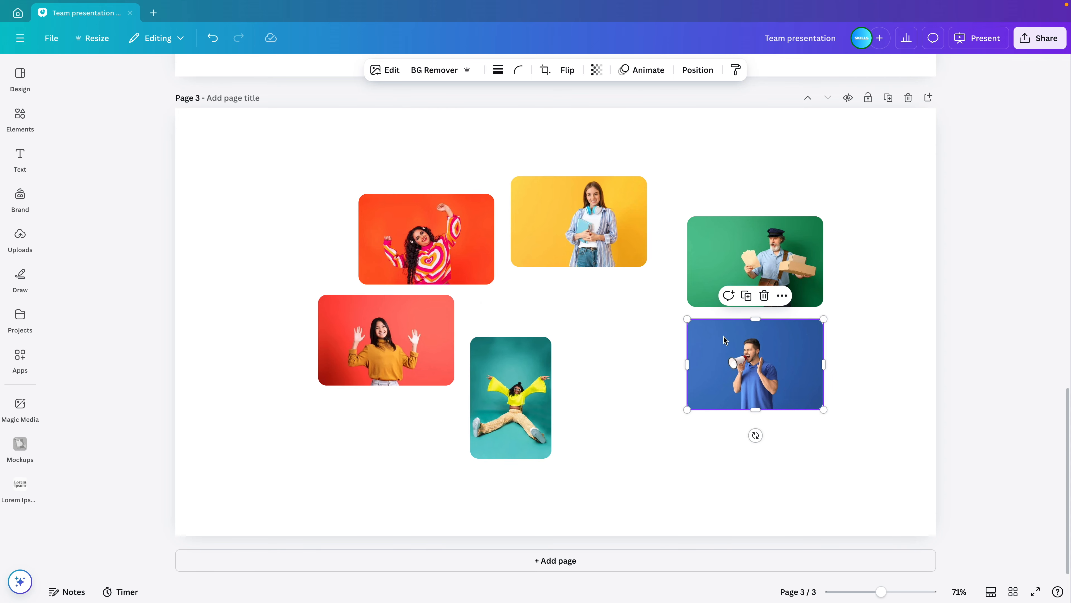
pyautogui.moveTo(754, 362); pyautogui.dragTo(673, 381)
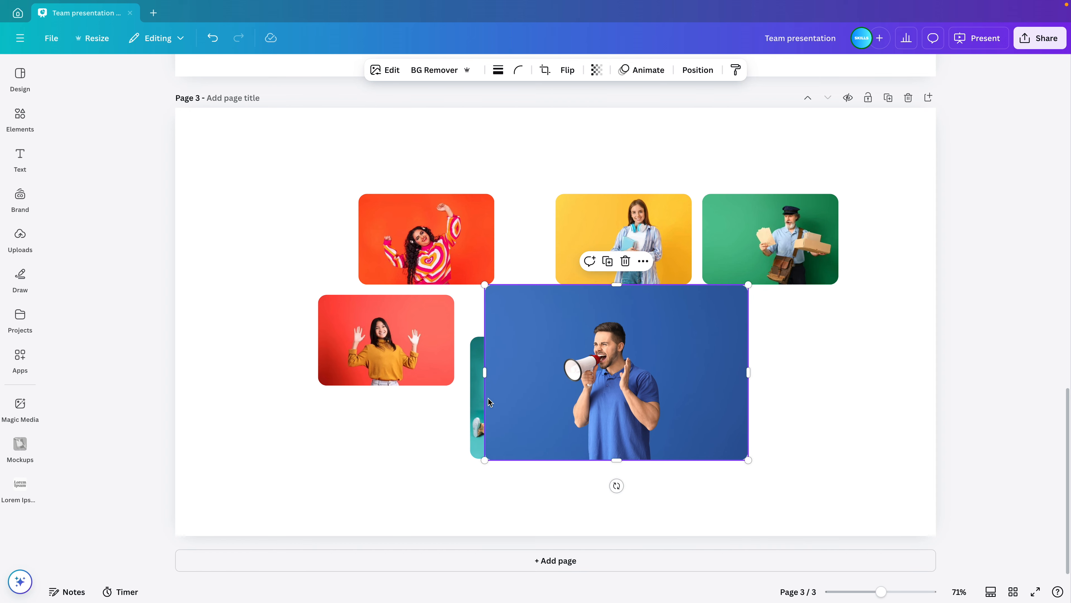
# - Move the postman below the yellow photo and line the orange photo up beside the red one
pyautogui.click(770, 238)
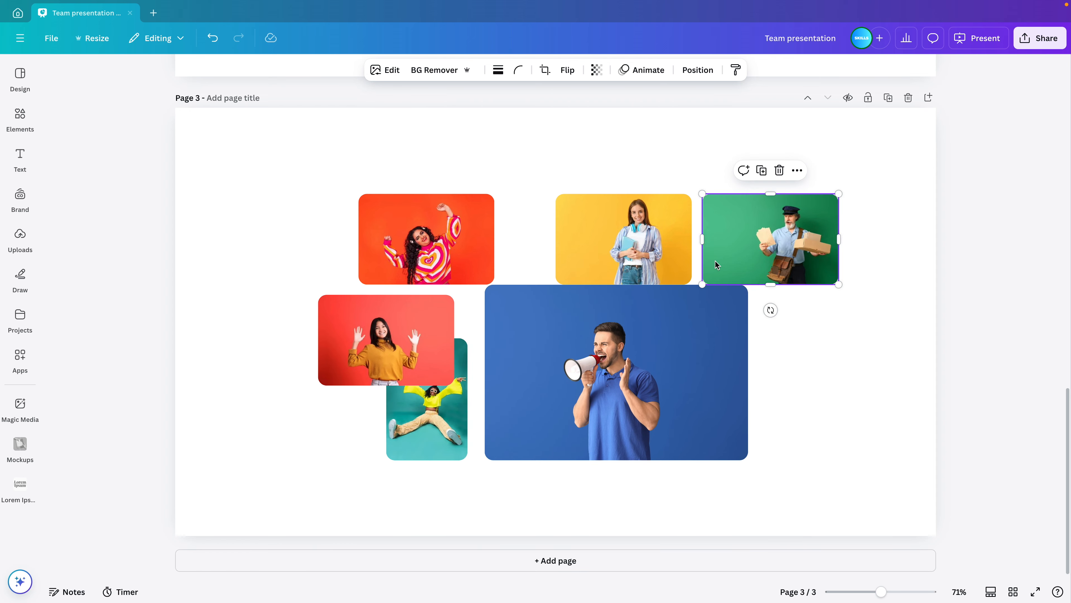
pyautogui.moveTo(770, 239); pyautogui.dragTo(825, 414)
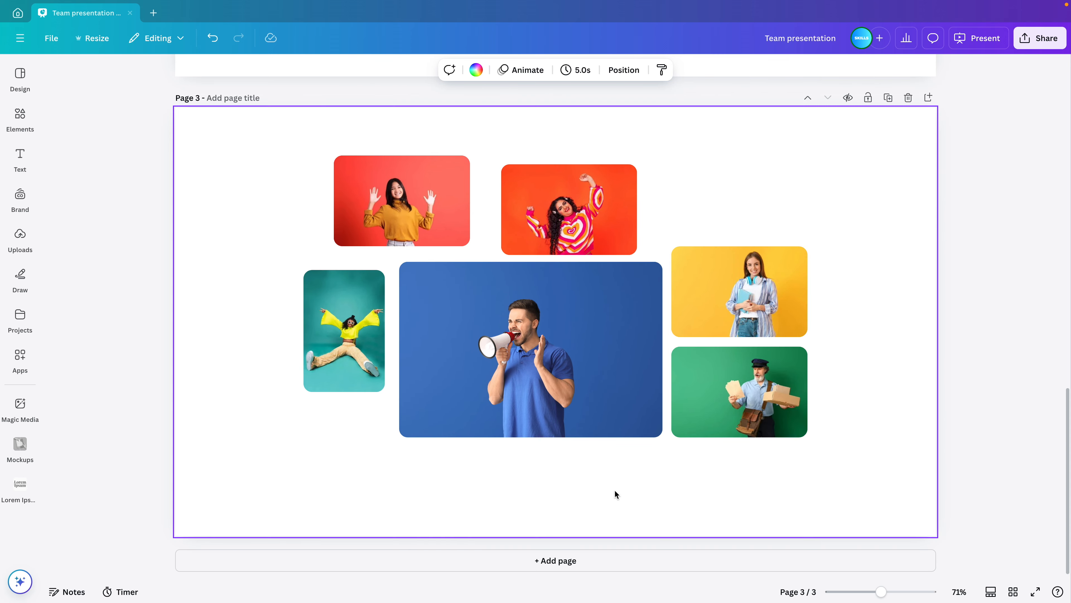
pyautogui.click(343, 330)
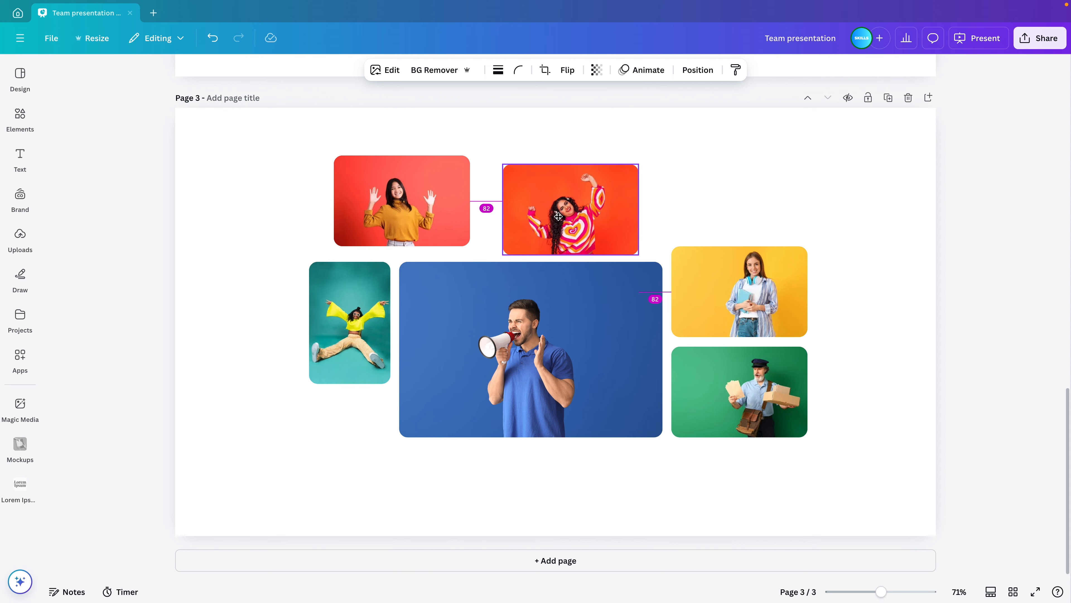
pyautogui.moveTo(402, 200); pyautogui.dragTo(427, 206)
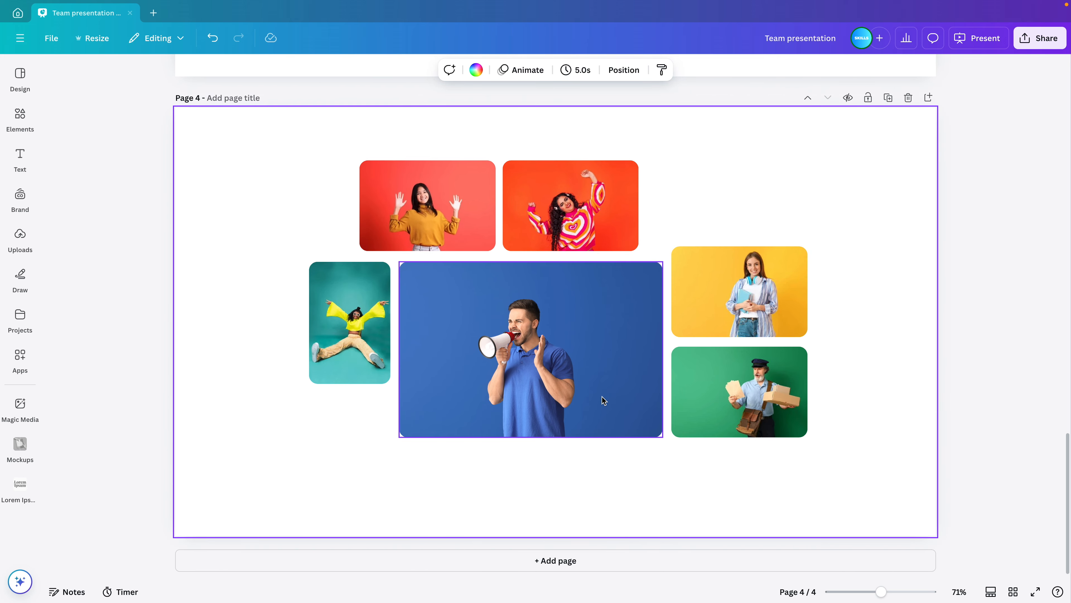
# - On Page 4 shrink the megaphone photo and rearrange the yellow, megaphone and waving photos around the postman
pyautogui.moveTo(663, 438); pyautogui.dragTo(512, 337)
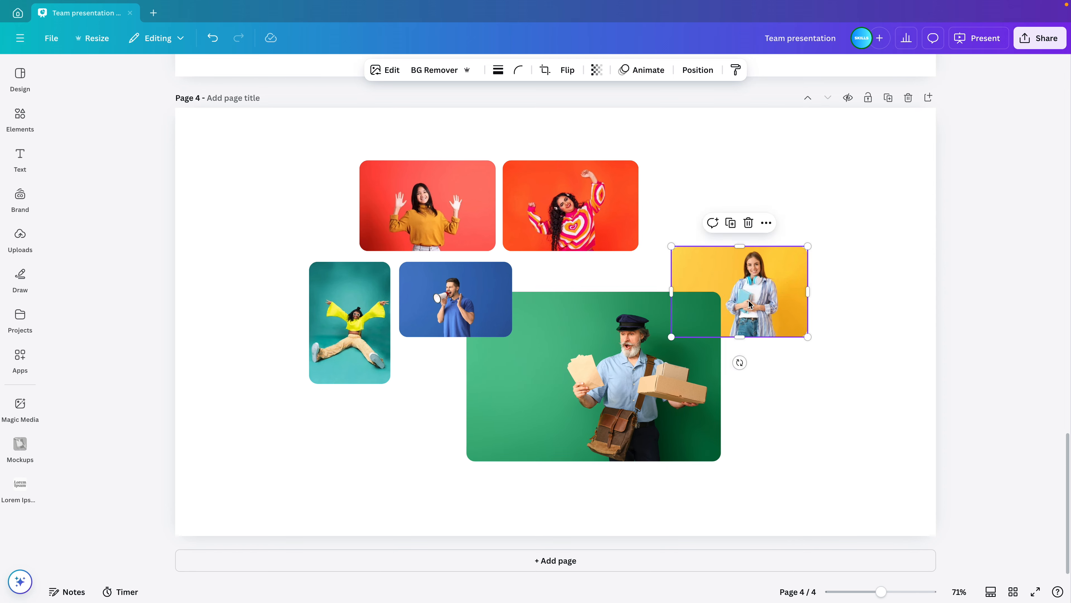
pyautogui.moveTo(739, 290); pyautogui.dragTo(794, 417)
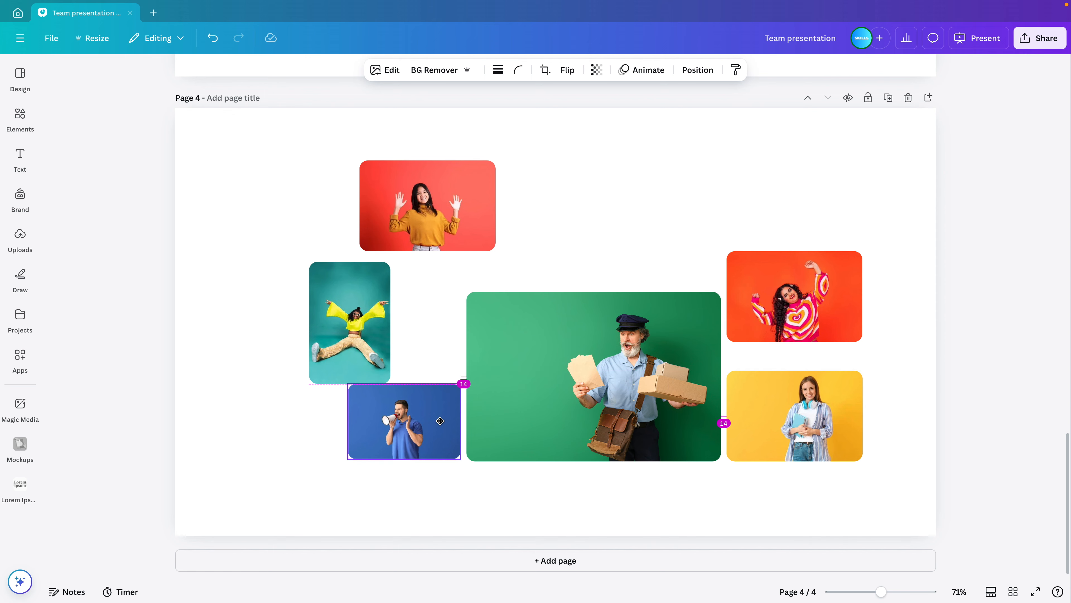
pyautogui.moveTo(427, 206); pyautogui.dragTo(618, 231)
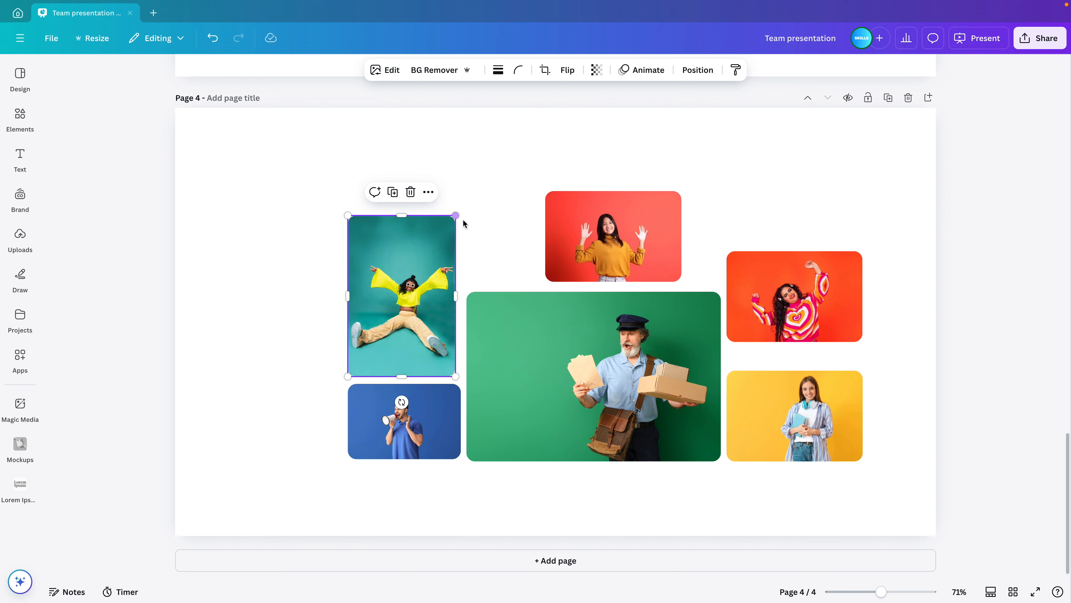
pyautogui.click(613, 235)
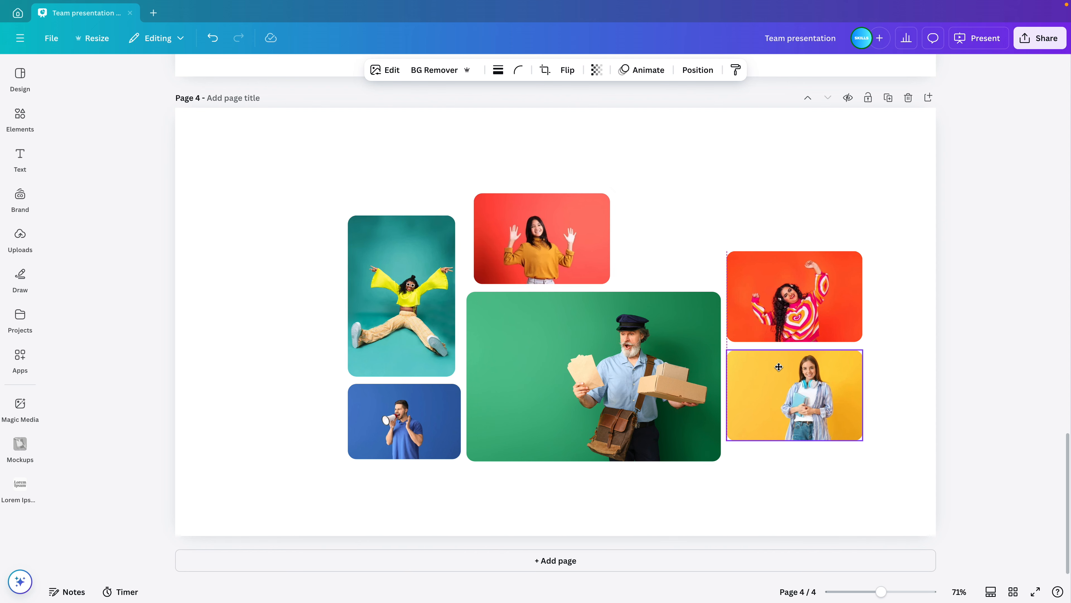
pyautogui.click(888, 98)
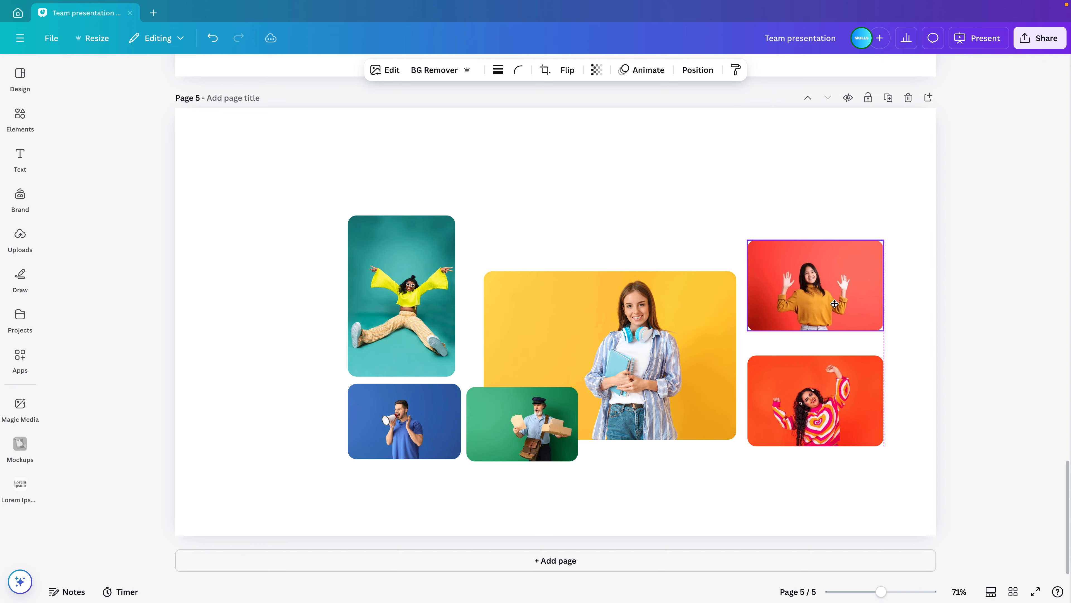
# - On Page 5 shrink the teal photo and place teal, megaphone and courier photos around the large yellow image
pyautogui.moveTo(401, 295); pyautogui.dragTo(543, 197)
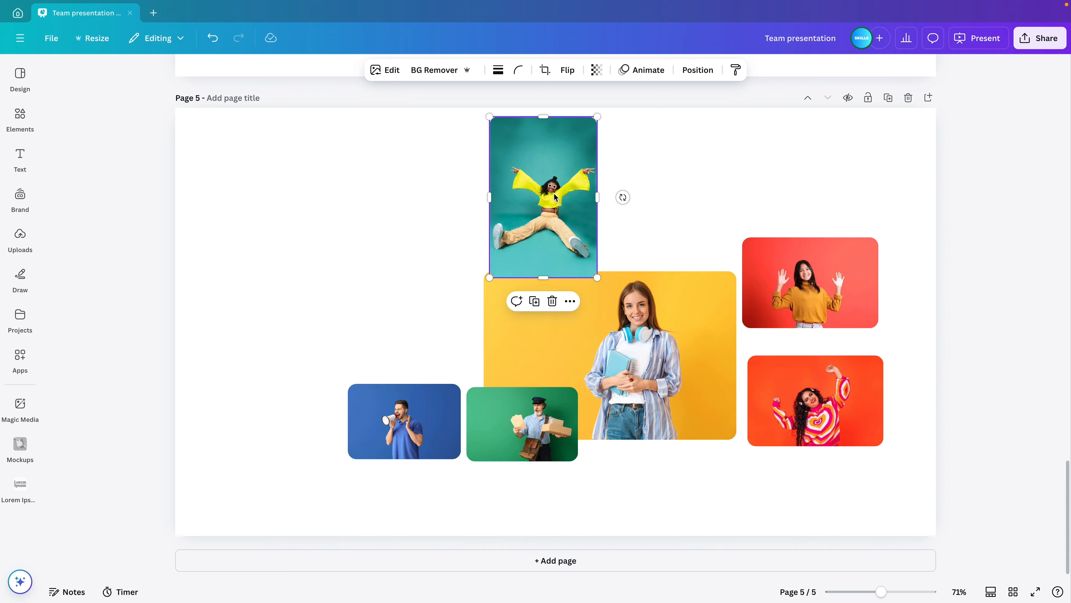
pyautogui.moveTo(543, 197); pyautogui.dragTo(610, 216)
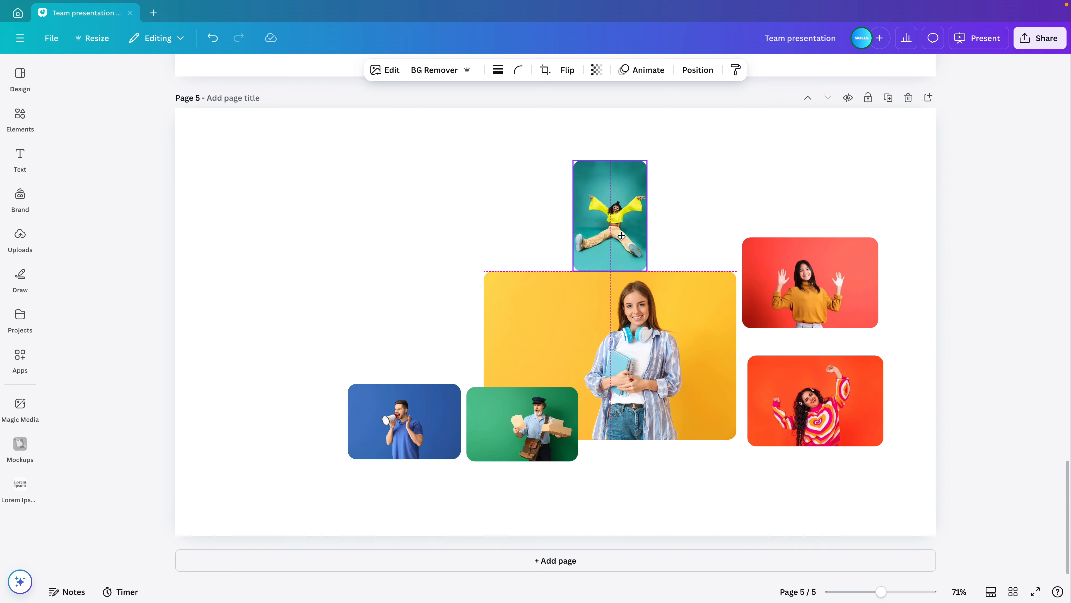
pyautogui.moveTo(404, 420); pyautogui.dragTo(506, 217)
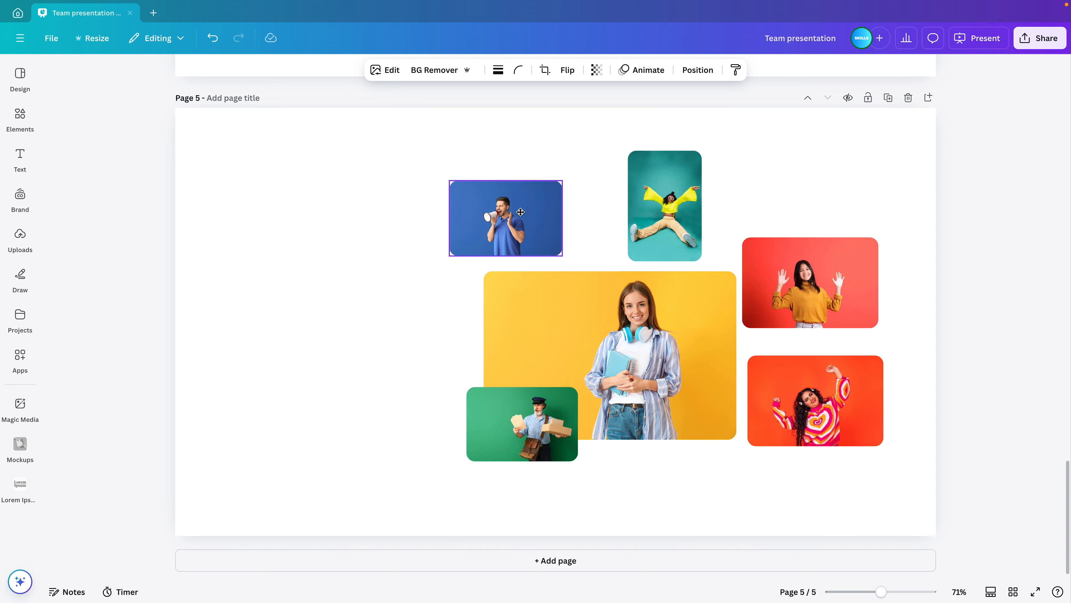
pyautogui.moveTo(522, 423); pyautogui.dragTo(417, 323)
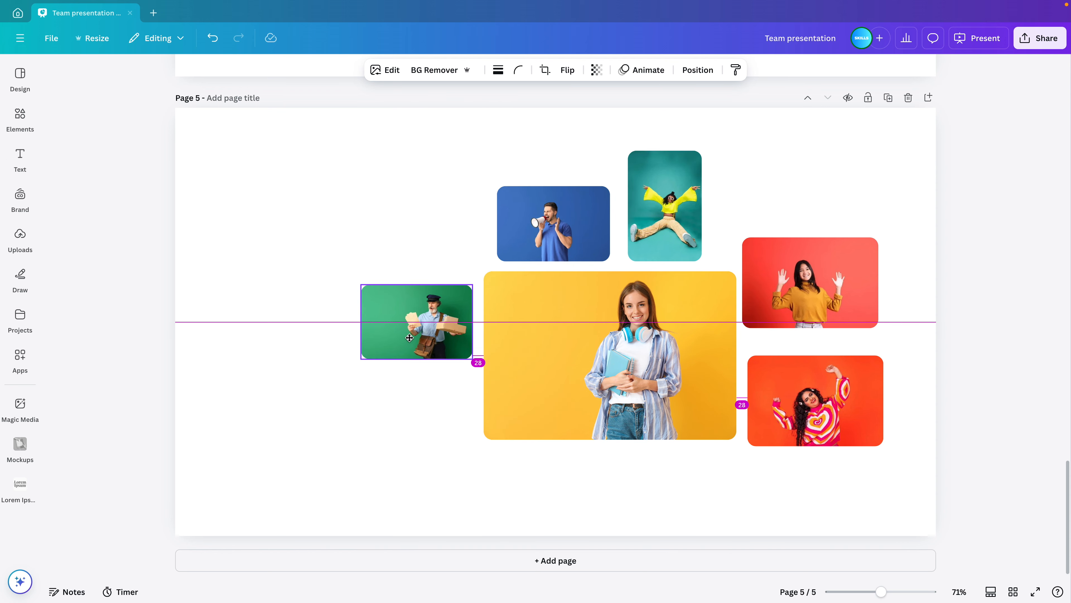
pyautogui.moveTo(417, 322); pyautogui.dragTo(416, 366)
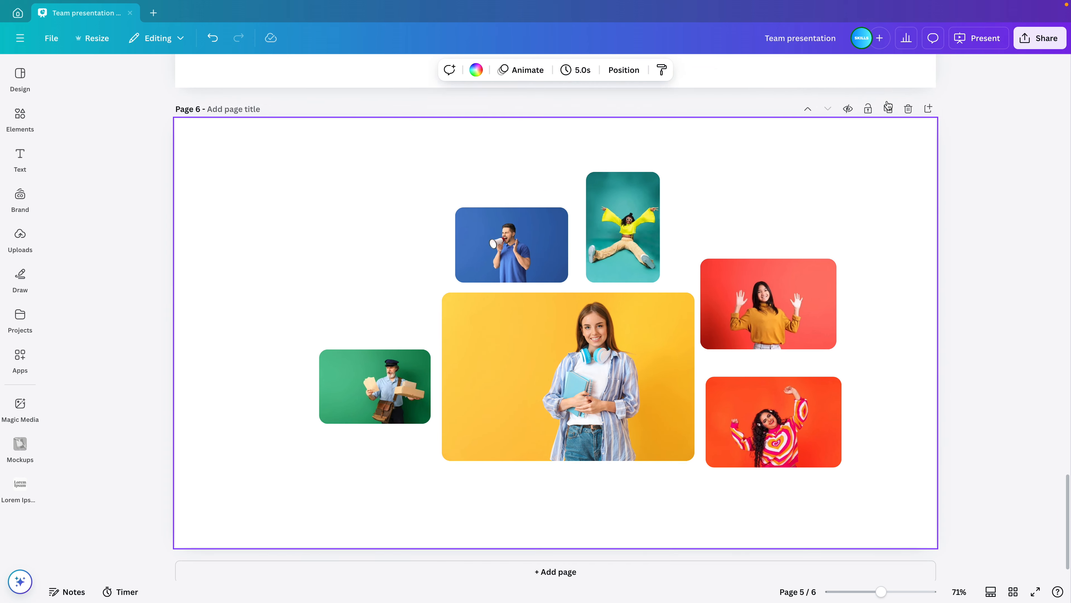
# - On Page 6 enlarge the heart-sweater woman's photo and set the megaphone man above it
pyautogui.click(568, 377)
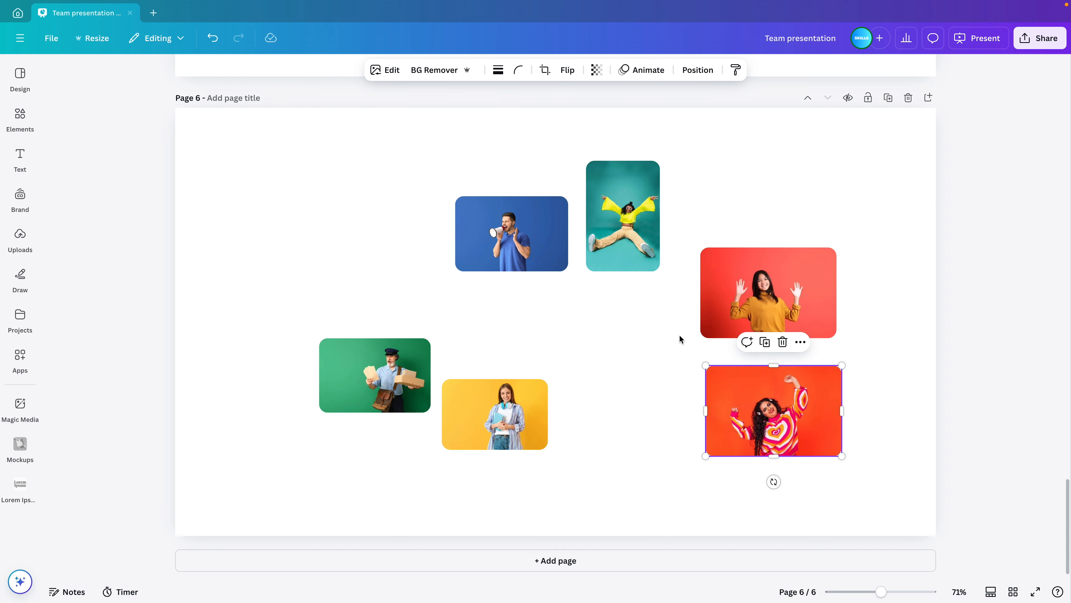
pyautogui.moveTo(774, 410); pyautogui.dragTo(623, 380)
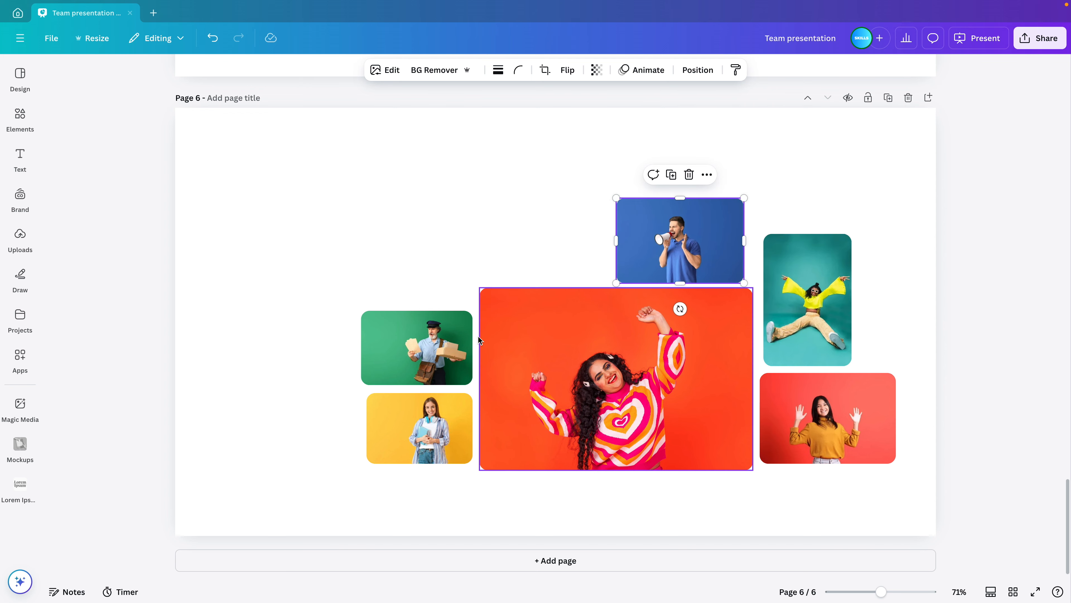
pyautogui.moveTo(416, 347); pyautogui.dragTo(547, 239)
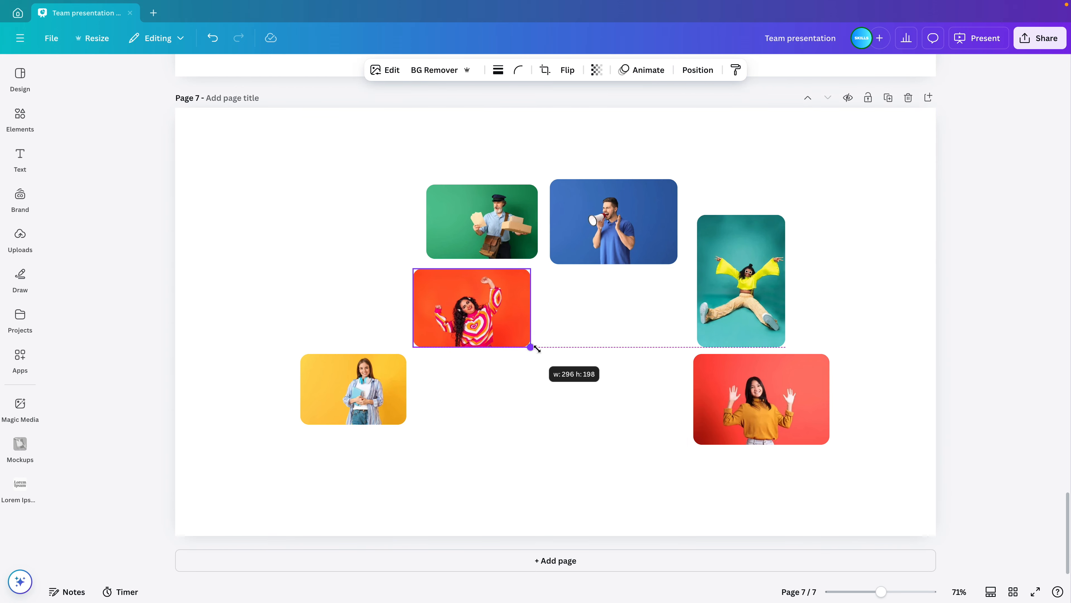
# - On Page 7 shrink the heart-sweater photo and centre the enlarged mustard-sweater woman on red
pyautogui.moveTo(472, 307); pyautogui.dragTo(476, 424)
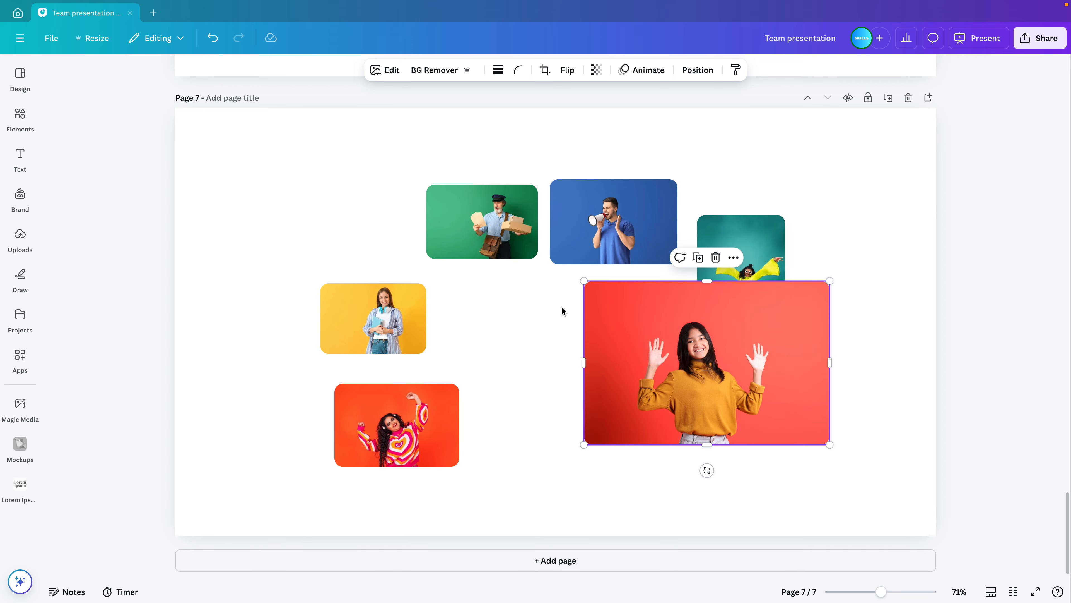
pyautogui.moveTo(707, 362); pyautogui.dragTo(562, 362)
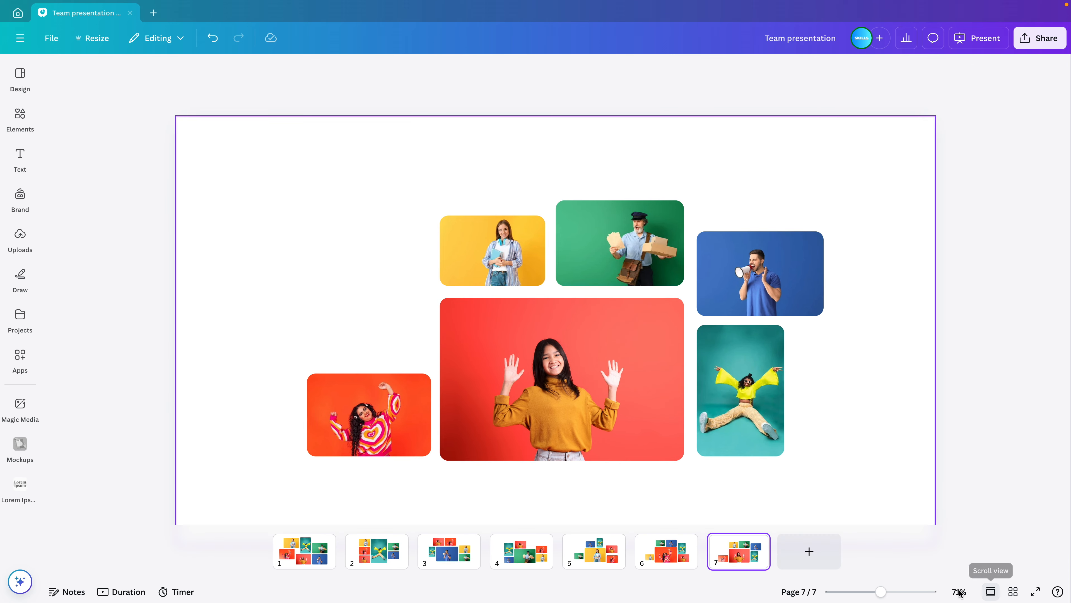
# - Review pages 1, 2, 3 and 7 via the thumbnails and return to page 2
pyautogui.click(304, 551)
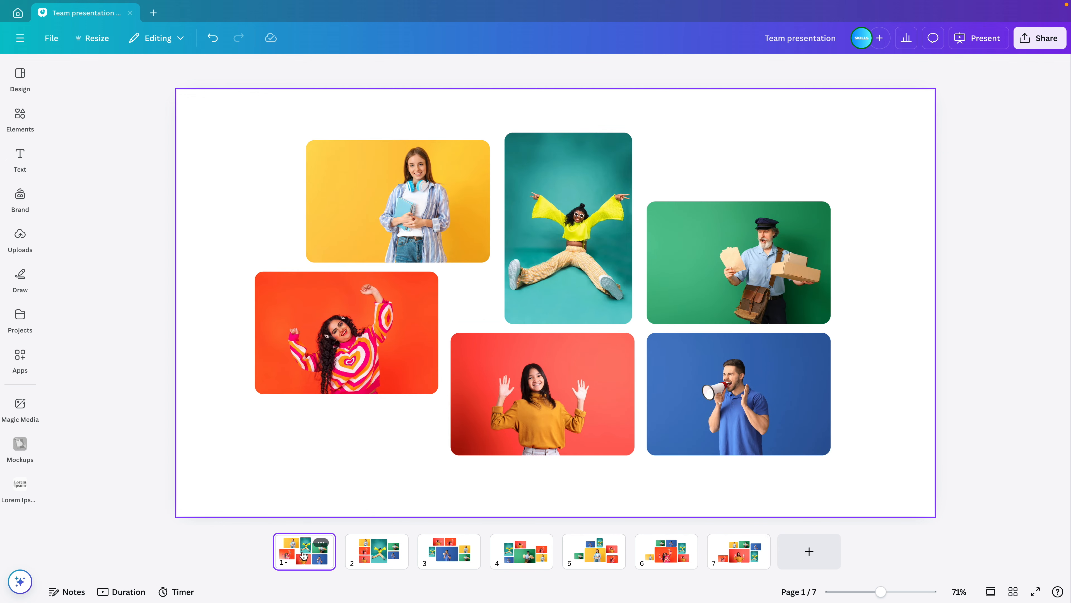
pyautogui.click(376, 552)
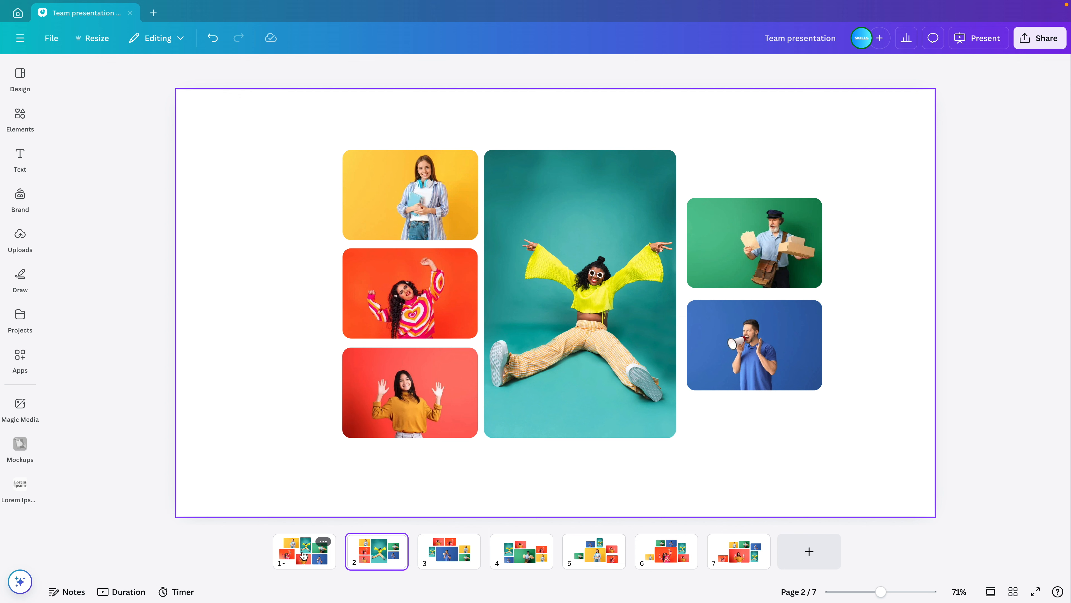
pyautogui.click(448, 551)
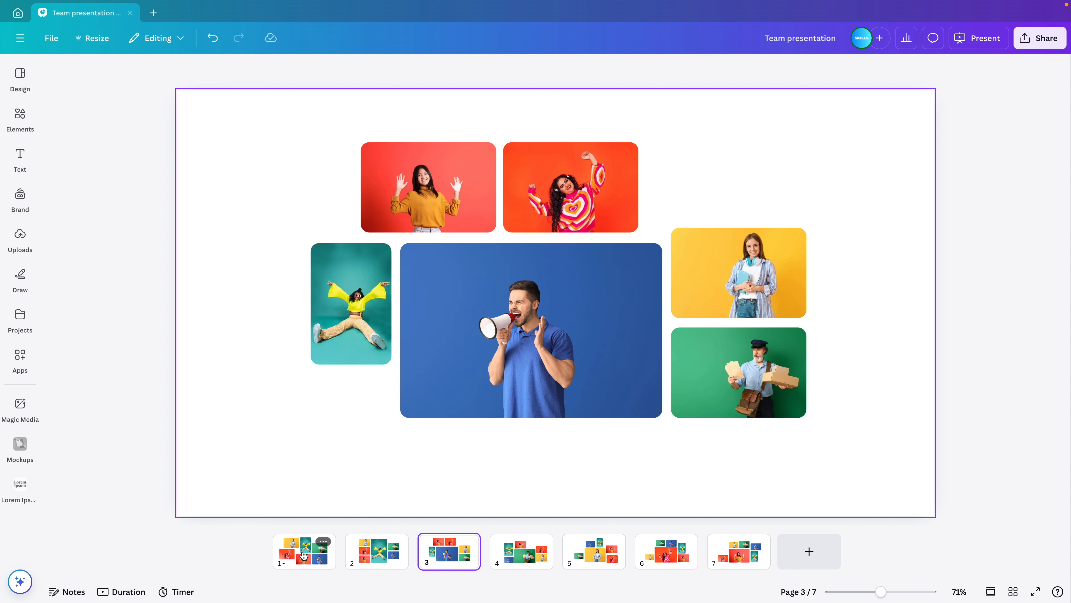
pyautogui.click(593, 551)
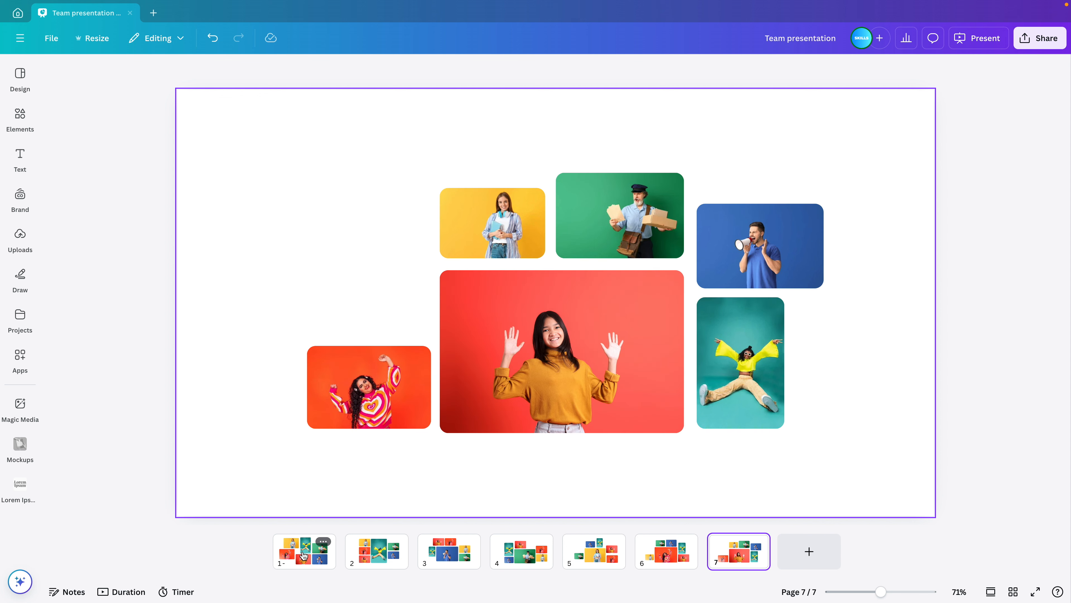
pyautogui.click(376, 551)
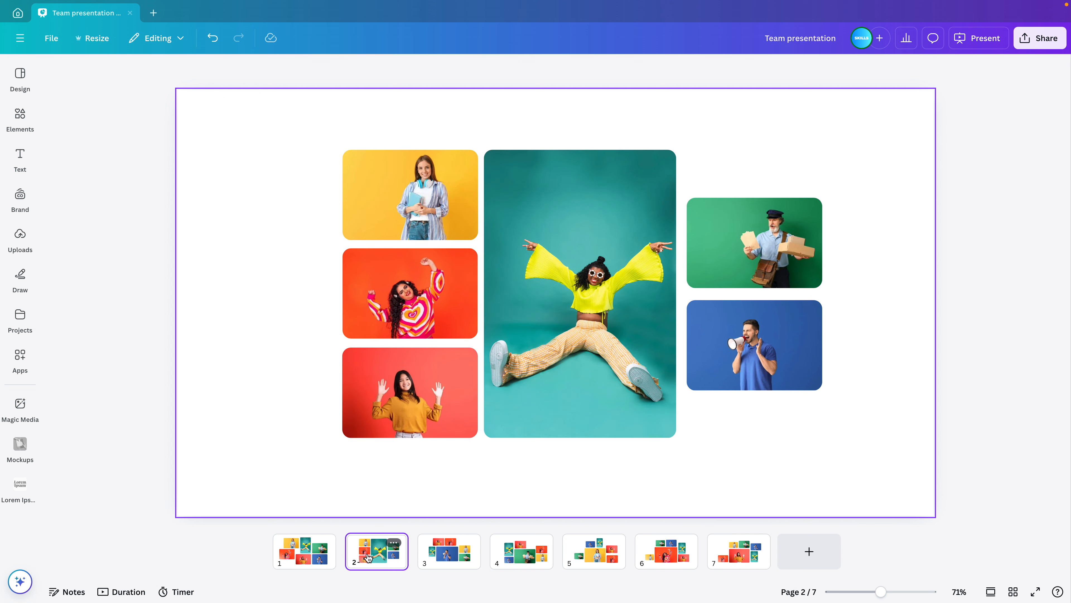
pyautogui.moveTo(855, 444)
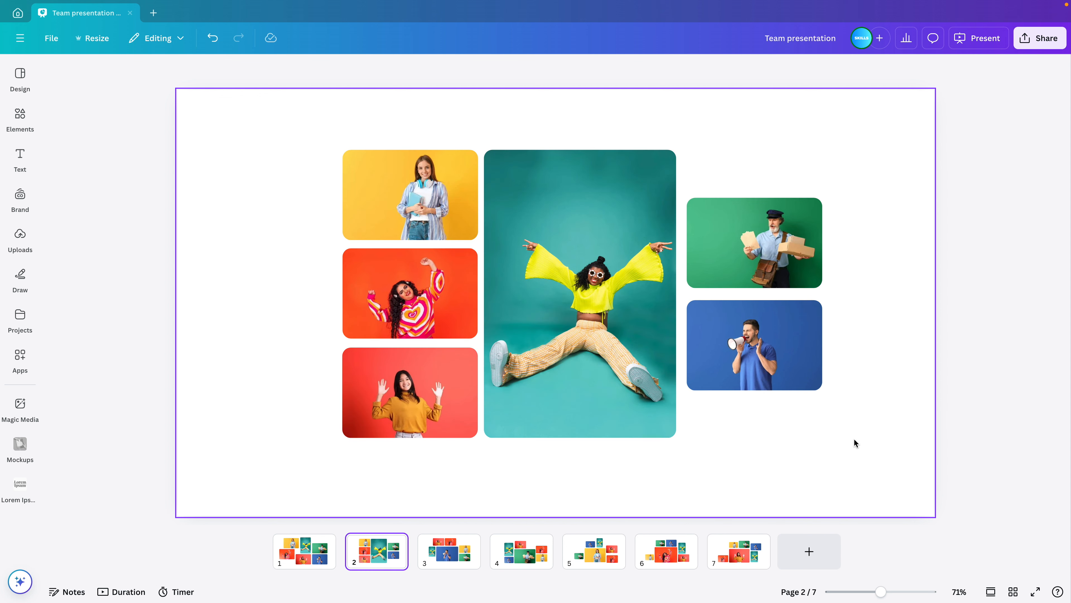
# - Add a bold 'JANE' title to page 2 and move it to the top right of the layout
pyautogui.click(20, 159)
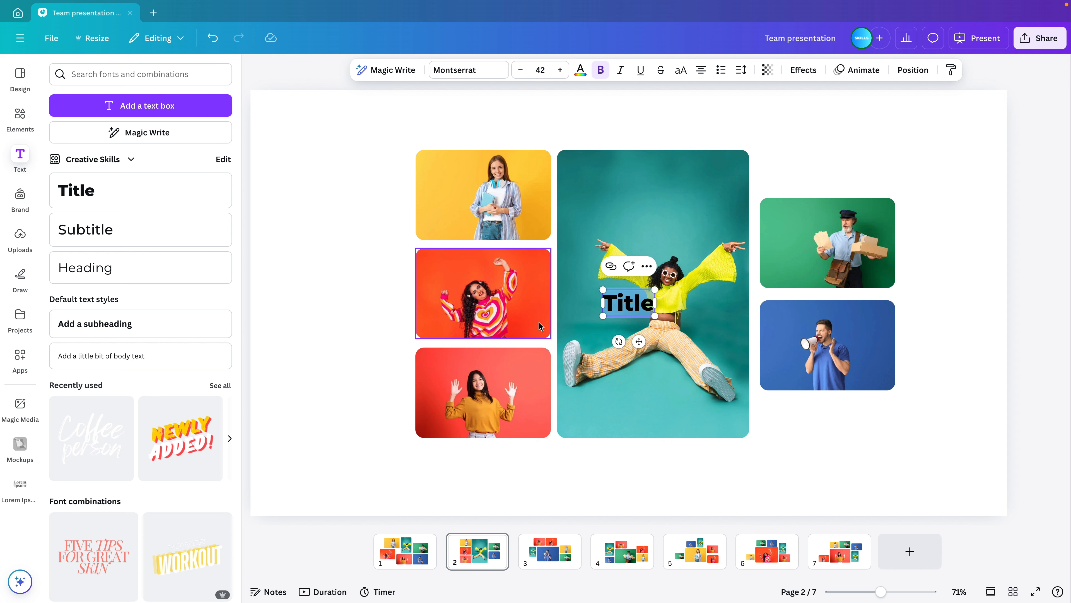
pyautogui.write('JANE')
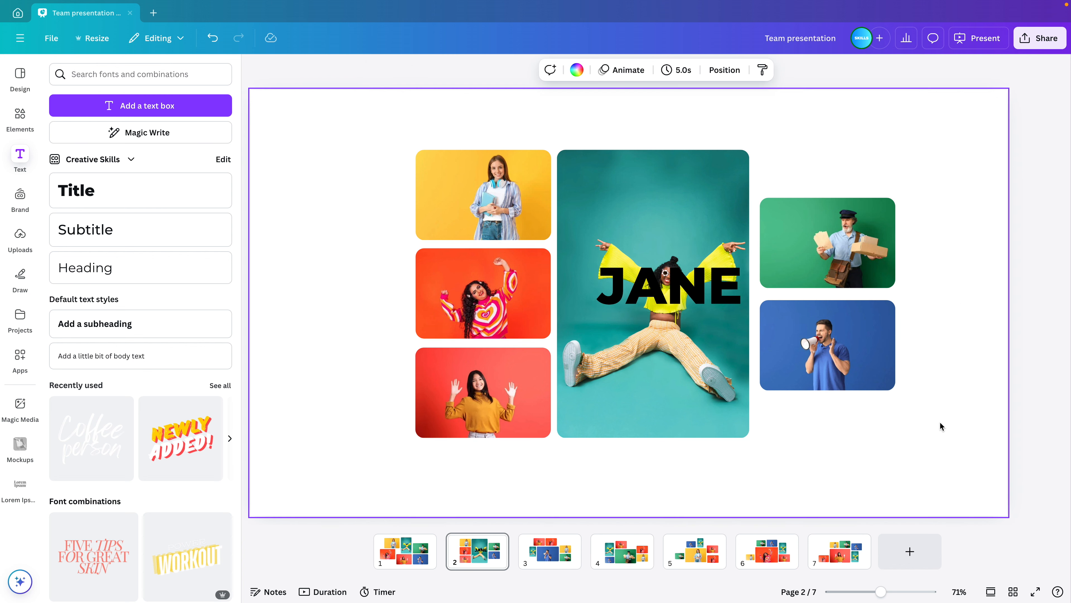
pyautogui.click(668, 286)
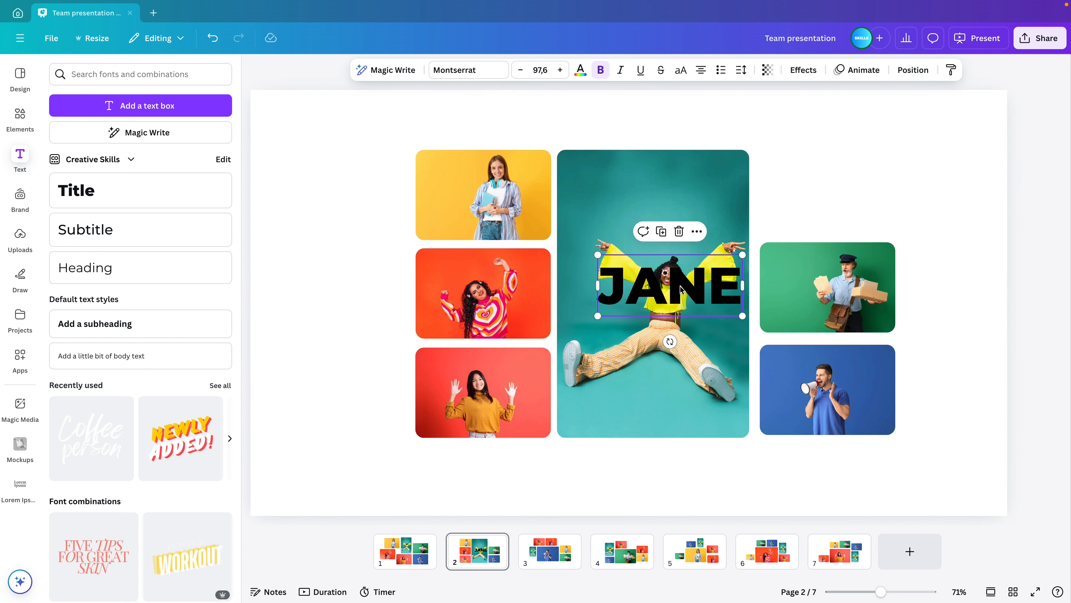
pyautogui.moveTo(669, 286); pyautogui.dragTo(837, 171)
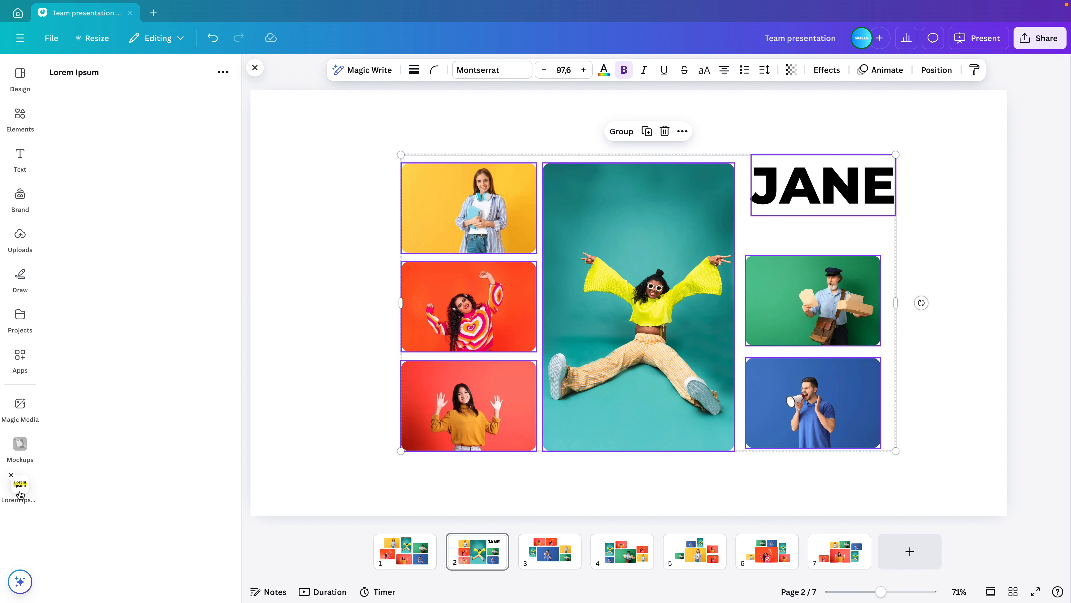
# - Generate Lorem ipsum placeholder text and place it under the JANE heading on page 2
pyautogui.click(19, 485)
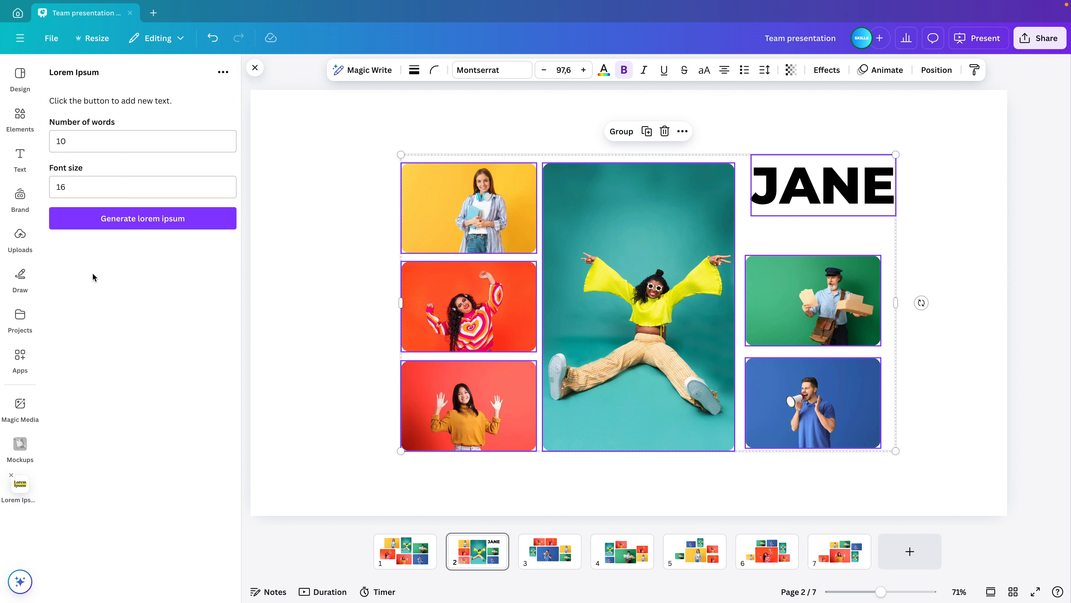
pyautogui.click(143, 218)
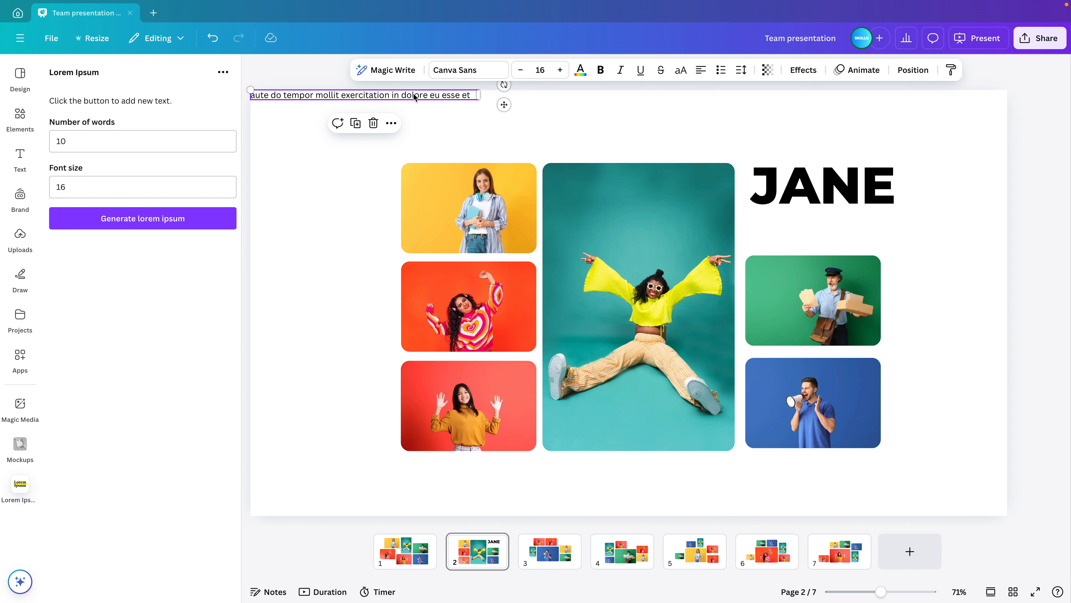
pyautogui.moveTo(362, 94); pyautogui.dragTo(827, 226)
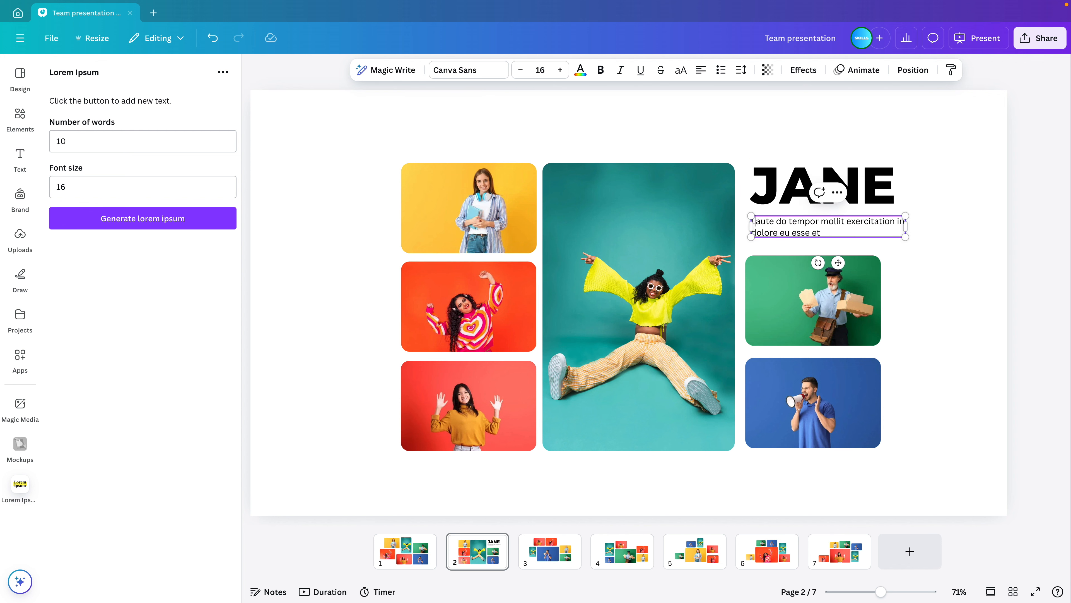
pyautogui.write('Lorem ipsum dolor')
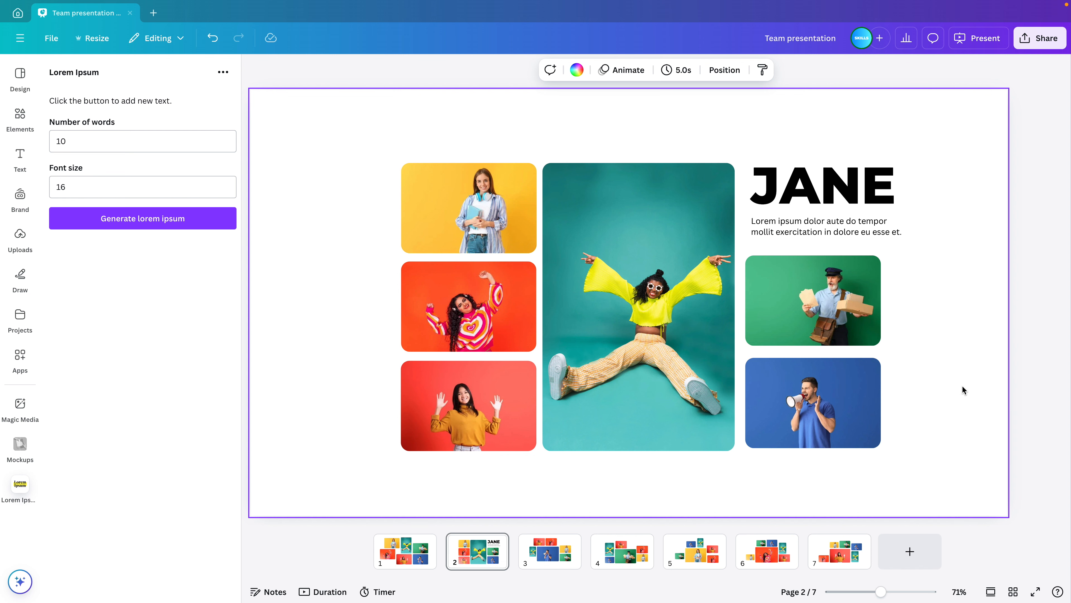
pyautogui.moveTo(952, 470)
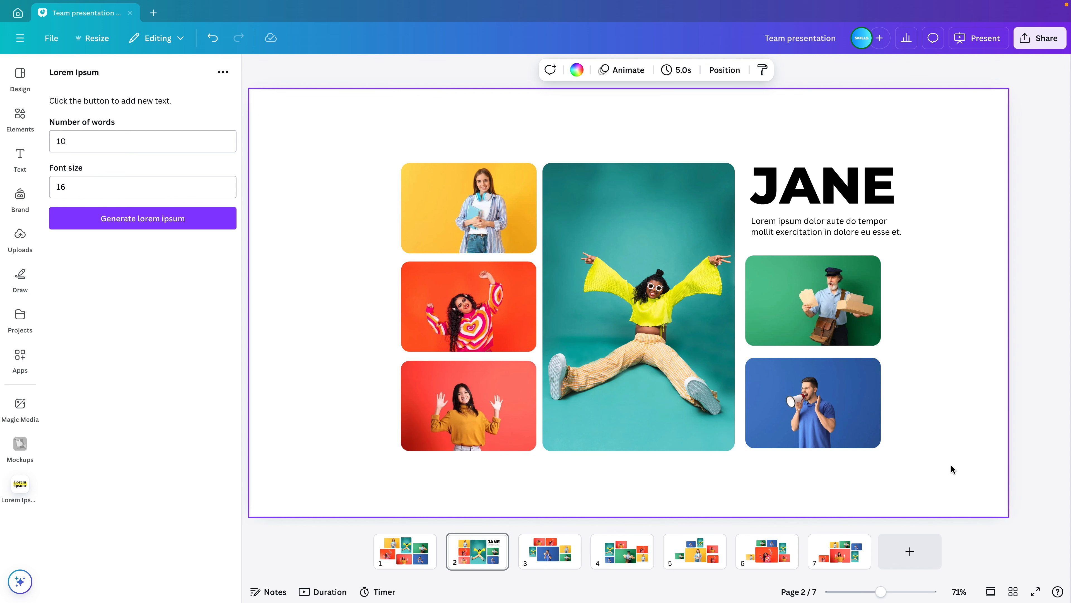
# - Copy page 2's heading and description to page 3, rename the heading JOHN, then show page 4
pyautogui.click(549, 551)
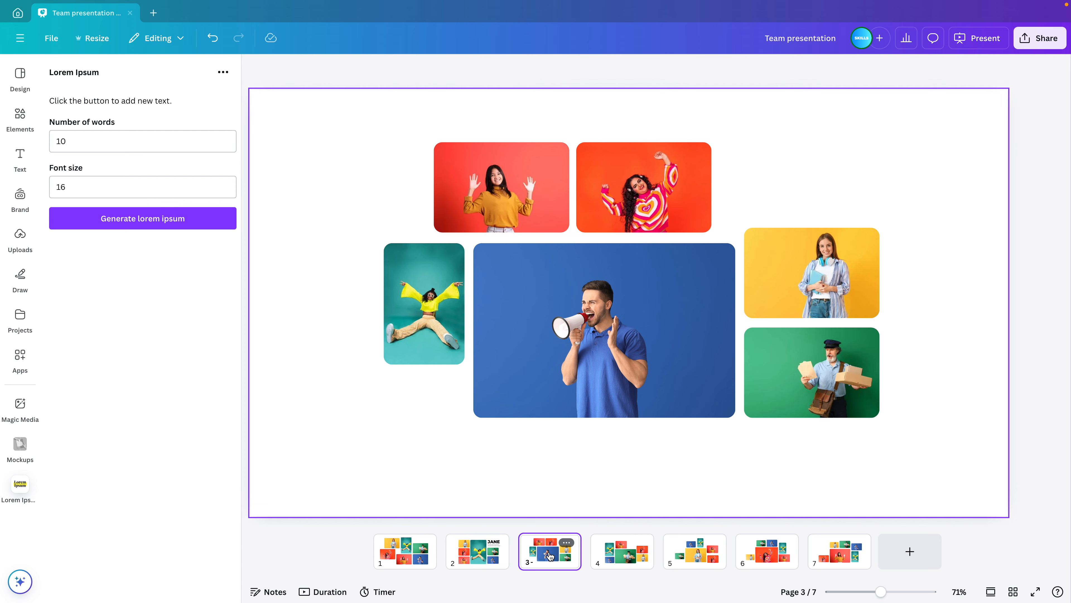
pyautogui.click(477, 551)
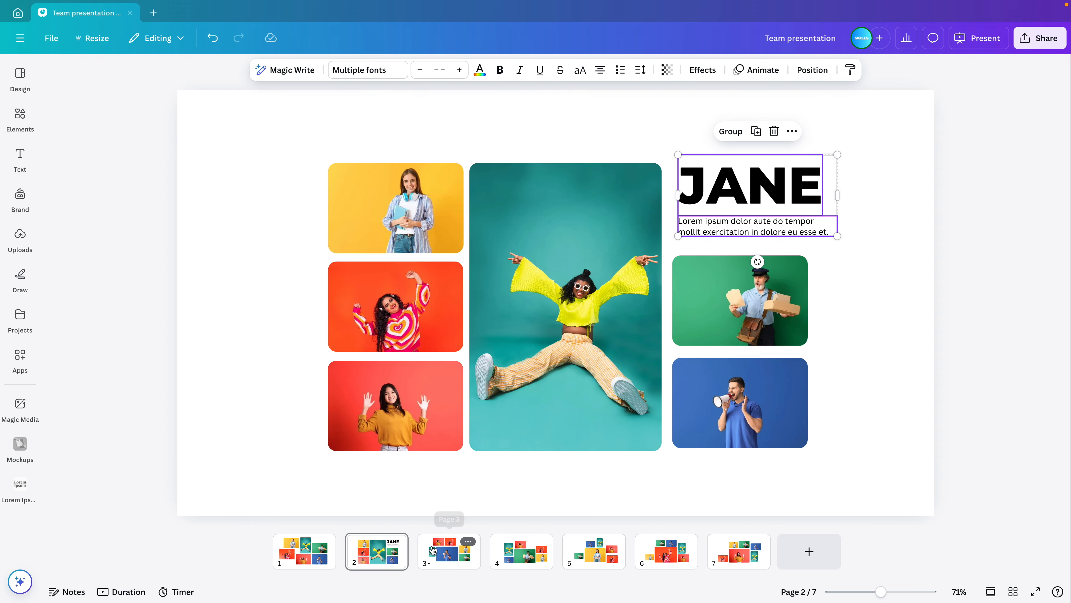
pyautogui.click(449, 551)
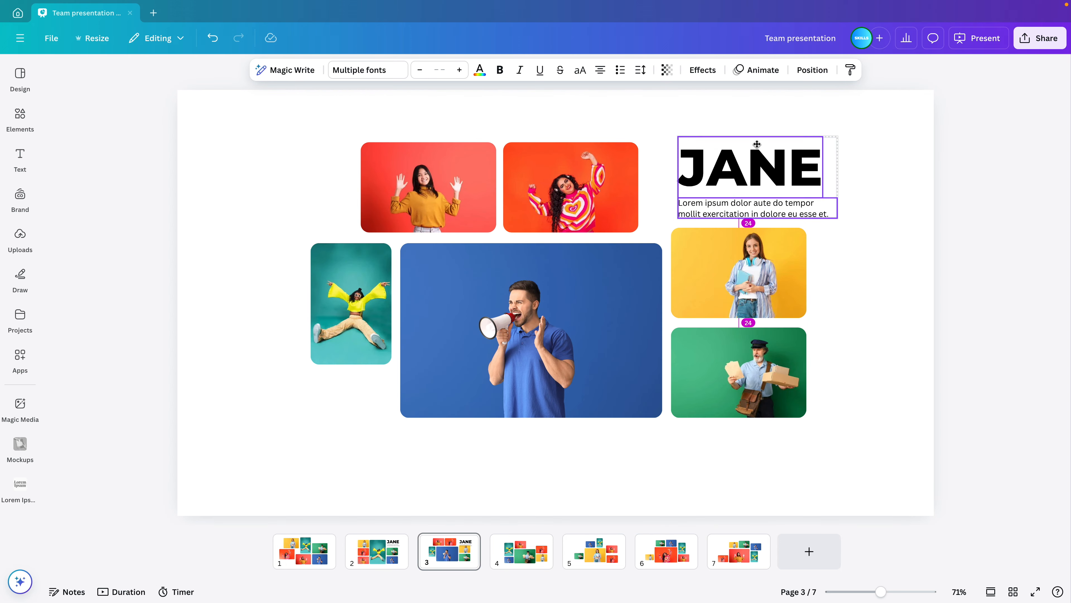
pyautogui.click(755, 165)
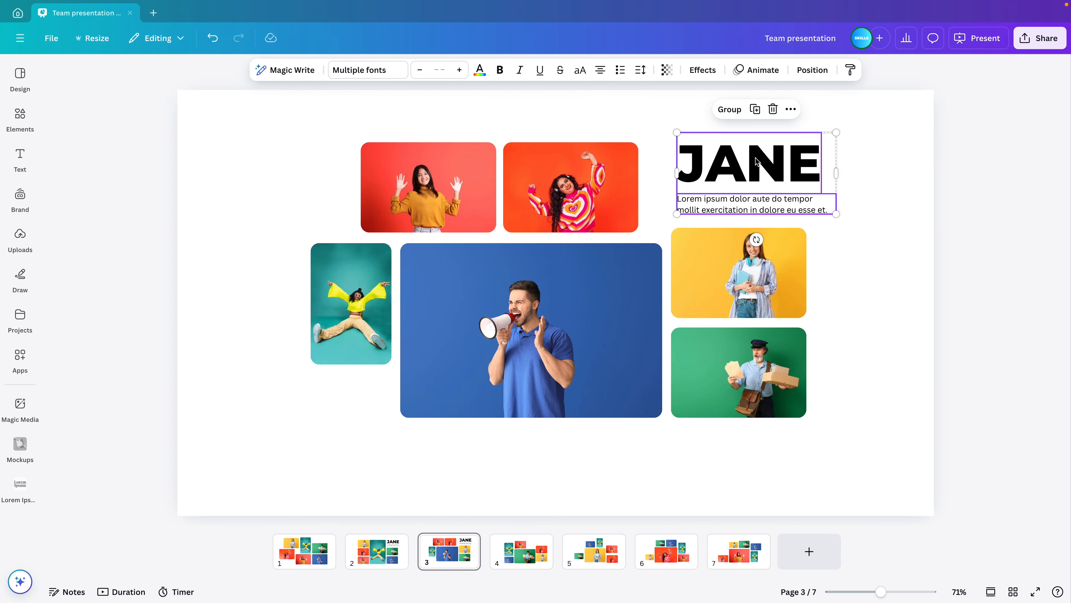
pyautogui.write('JOH')
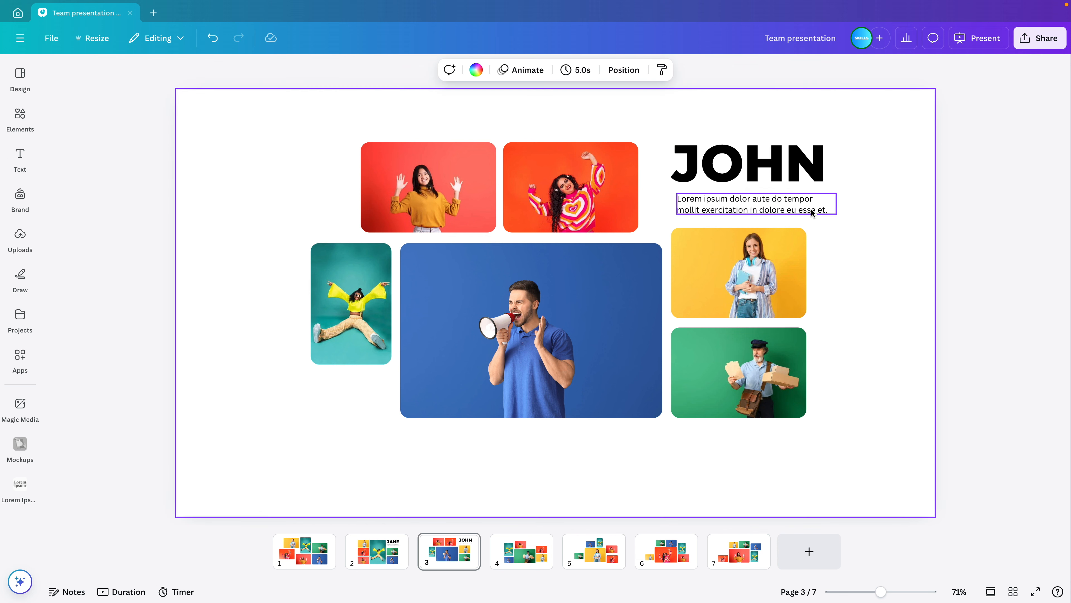
pyautogui.click(754, 204)
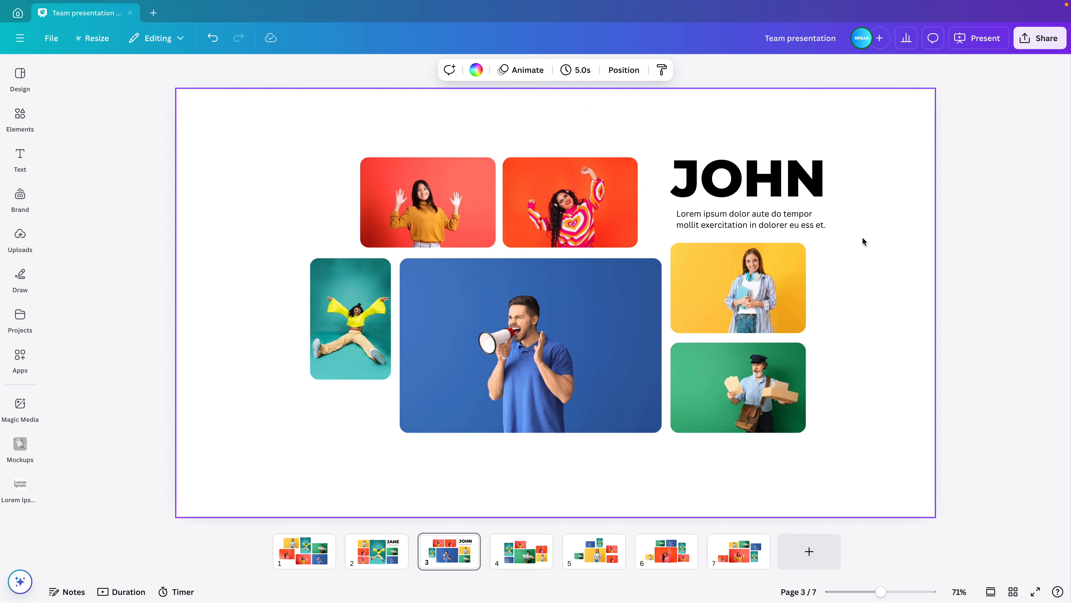
pyautogui.click(521, 551)
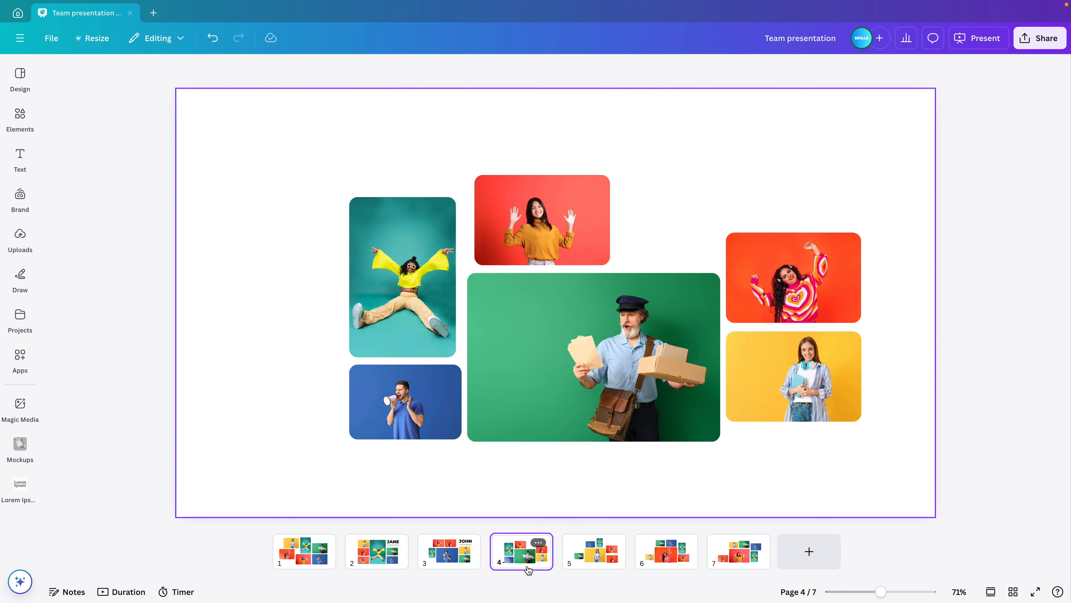
# - Rearrange slide 4 so the name block sits top left above the large postman photo
pyautogui.click(793, 375)
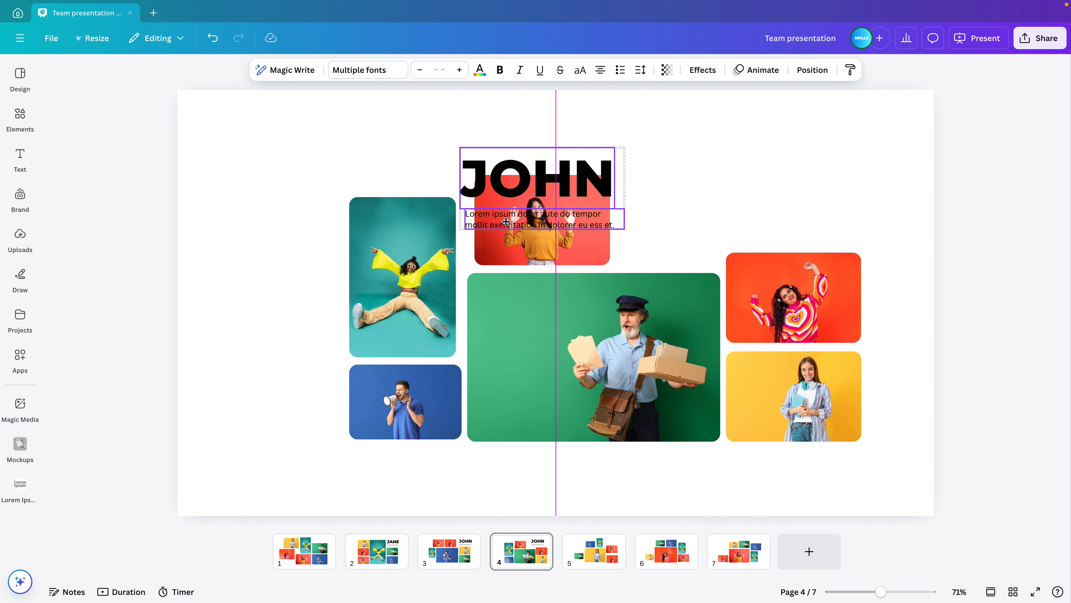
pyautogui.moveTo(540, 185); pyautogui.dragTo(438, 147)
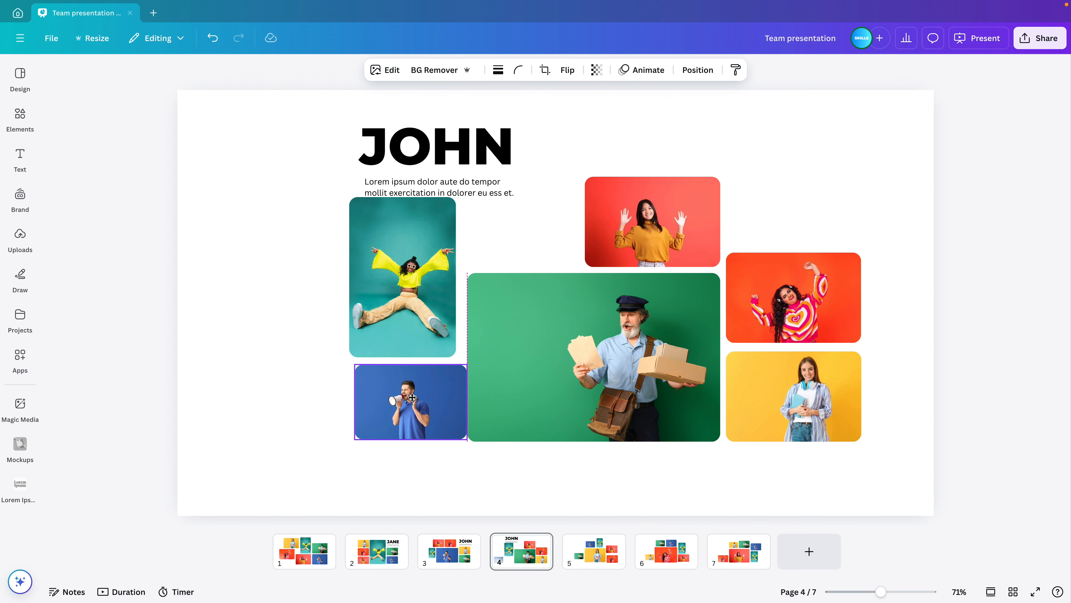
pyautogui.click(411, 401)
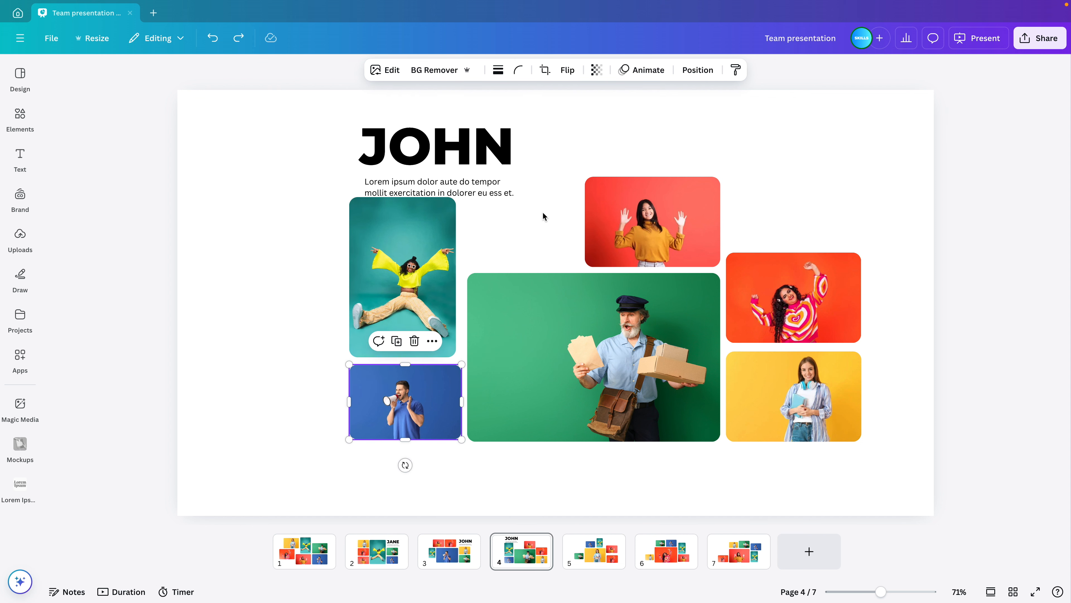
pyautogui.click(651, 221)
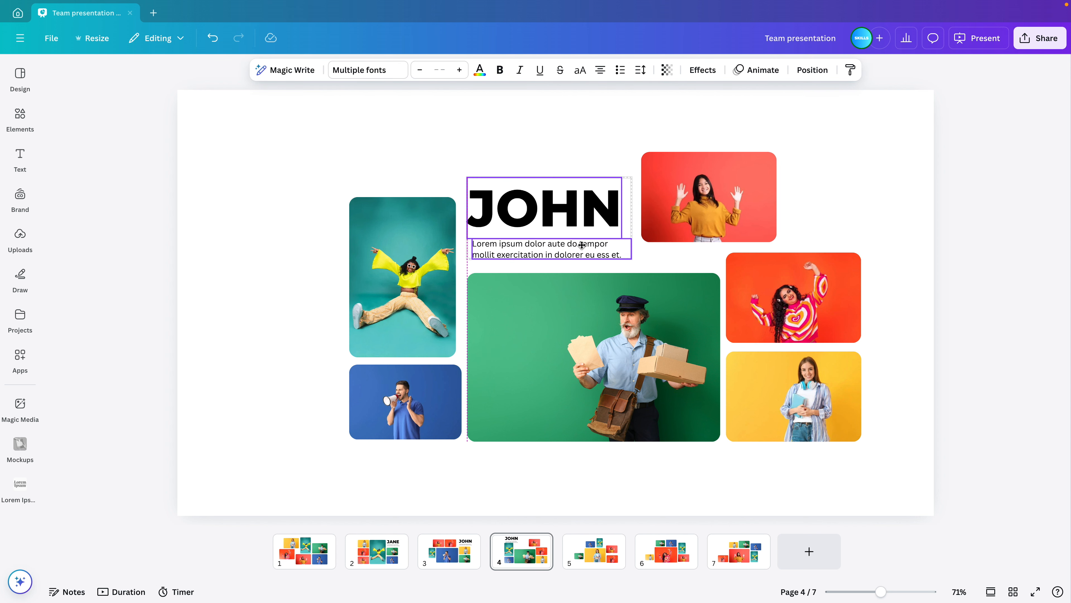
pyautogui.click(586, 265)
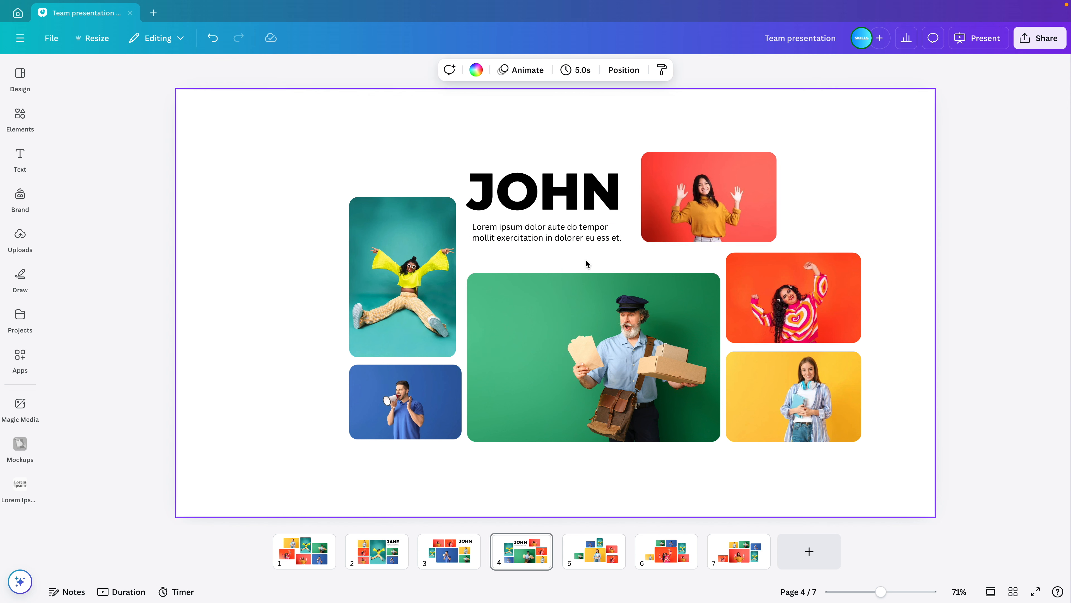
# - Replace slide 4's JOHN heading with DAVE and move on to slide 5
pyautogui.doubleClick(542, 192)
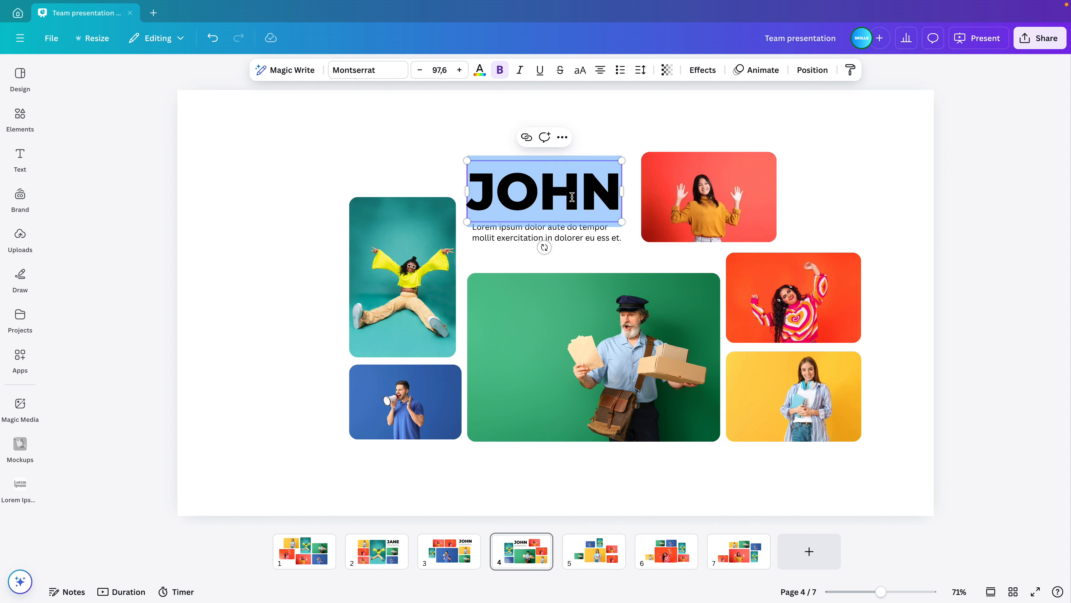
pyautogui.write('DAVE')
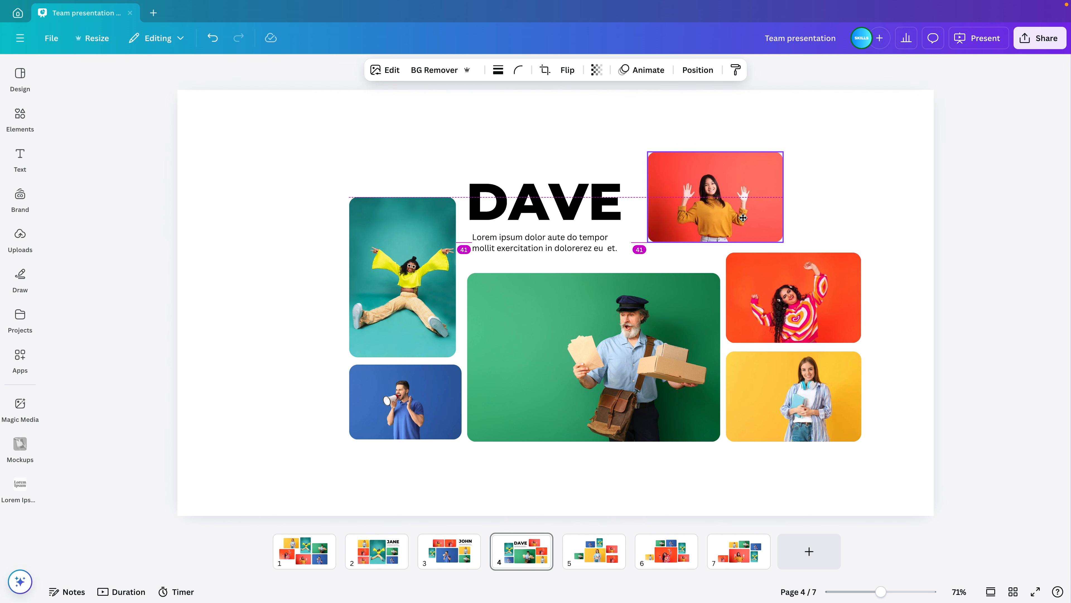
pyautogui.click(593, 552)
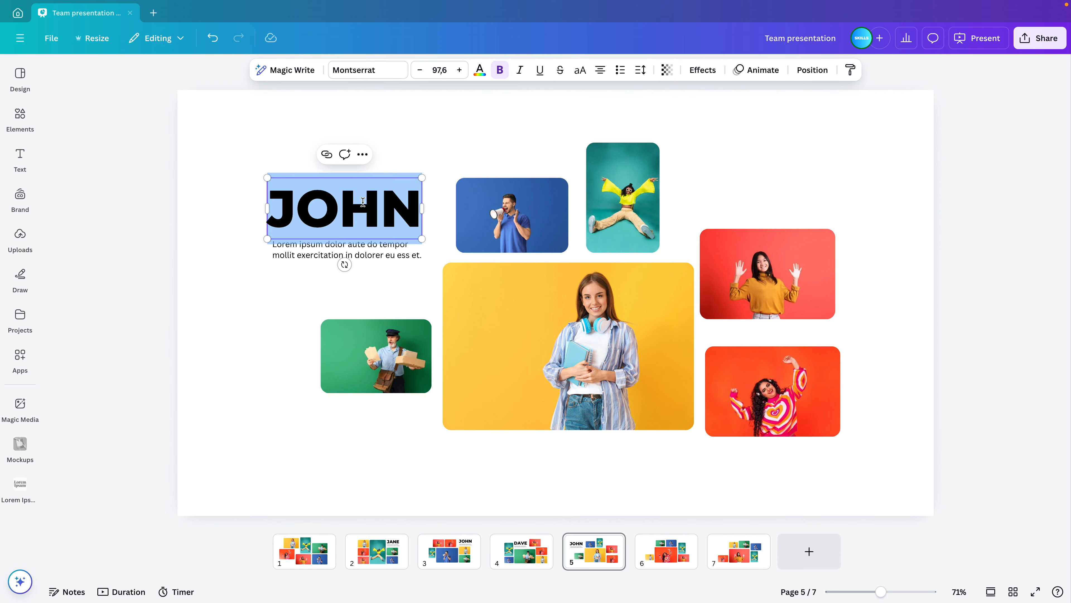
# - Title slide 5 JESS with the green postman photo lower, and title slide 6 ANNA
pyautogui.write('JESS')
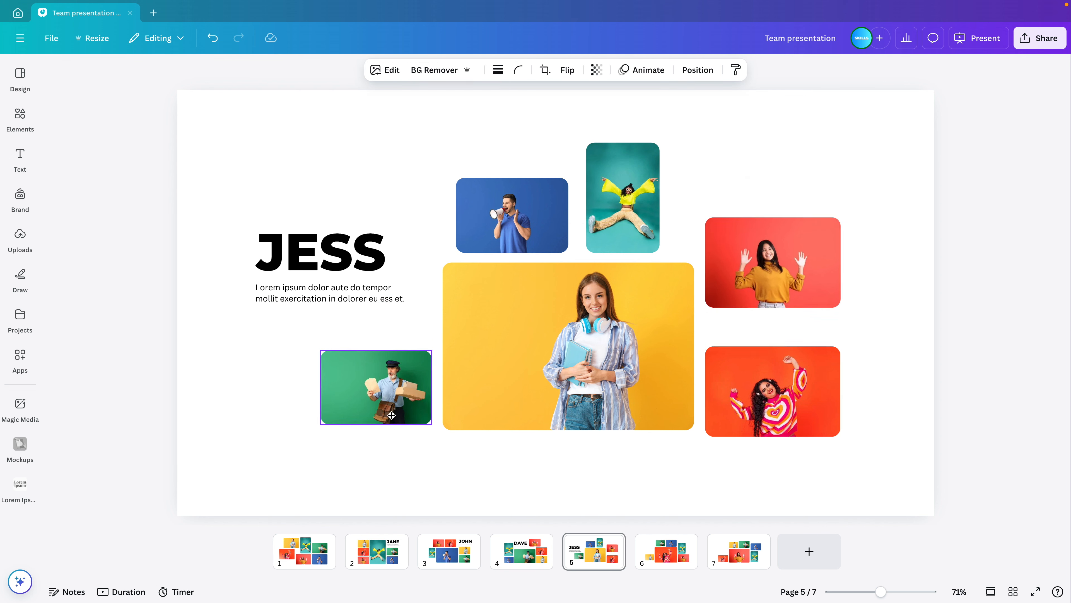
pyautogui.click(375, 387)
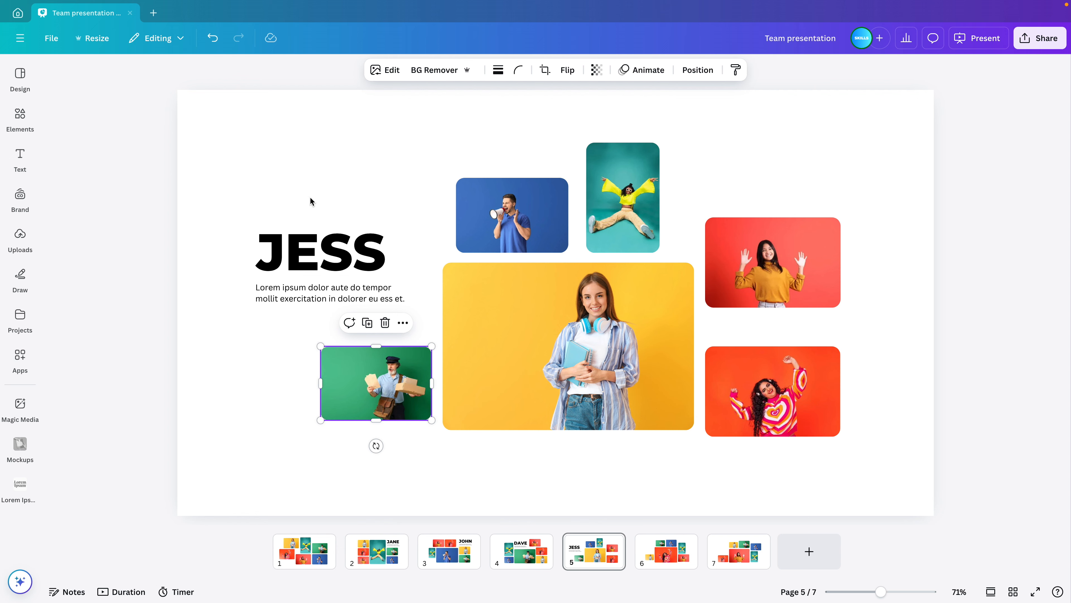
pyautogui.click(665, 551)
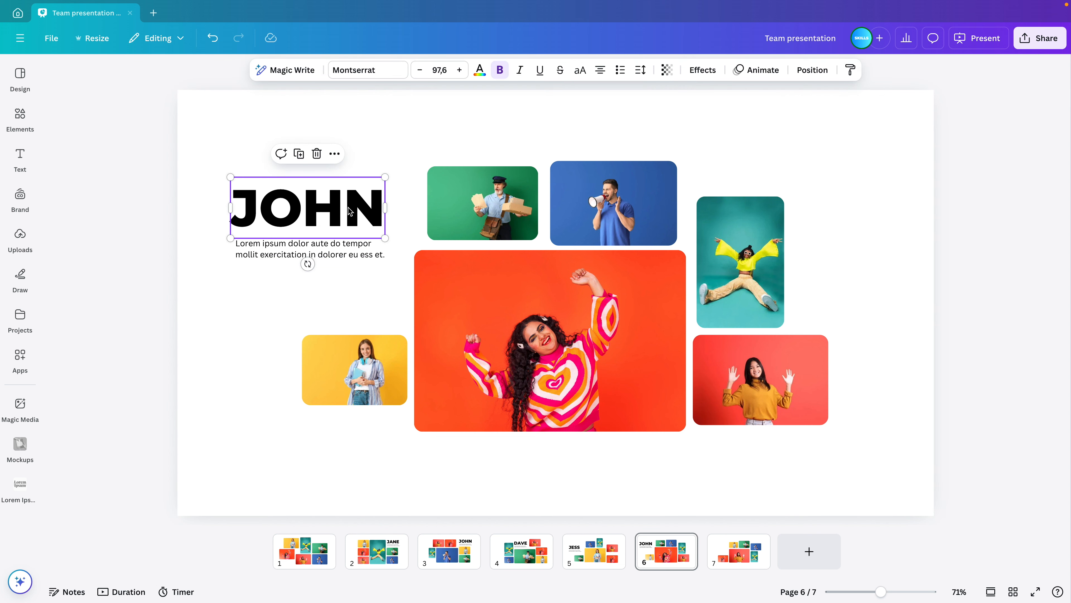
pyautogui.write('ANNA')
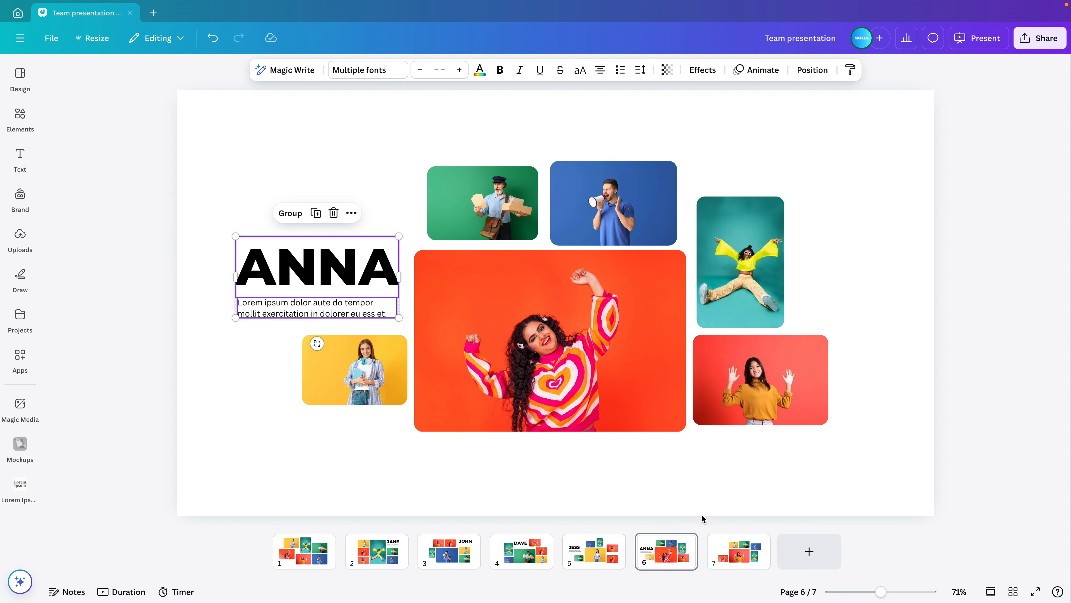
# - Move slide 7's name block left of the central photo and title it JOY
pyautogui.click(738, 552)
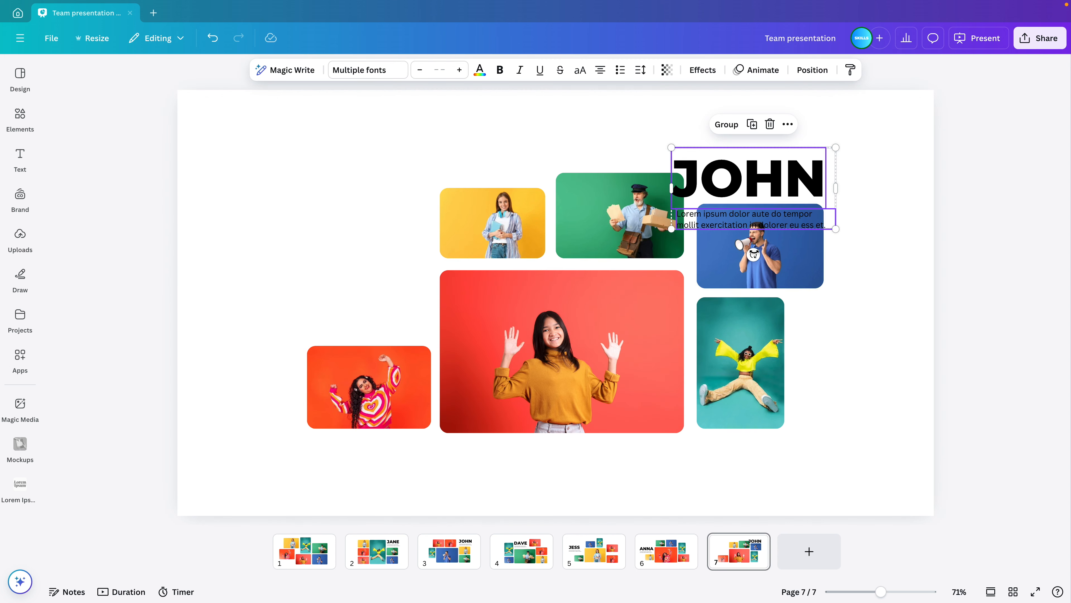
pyautogui.moveTo(752, 188); pyautogui.dragTo(335, 253)
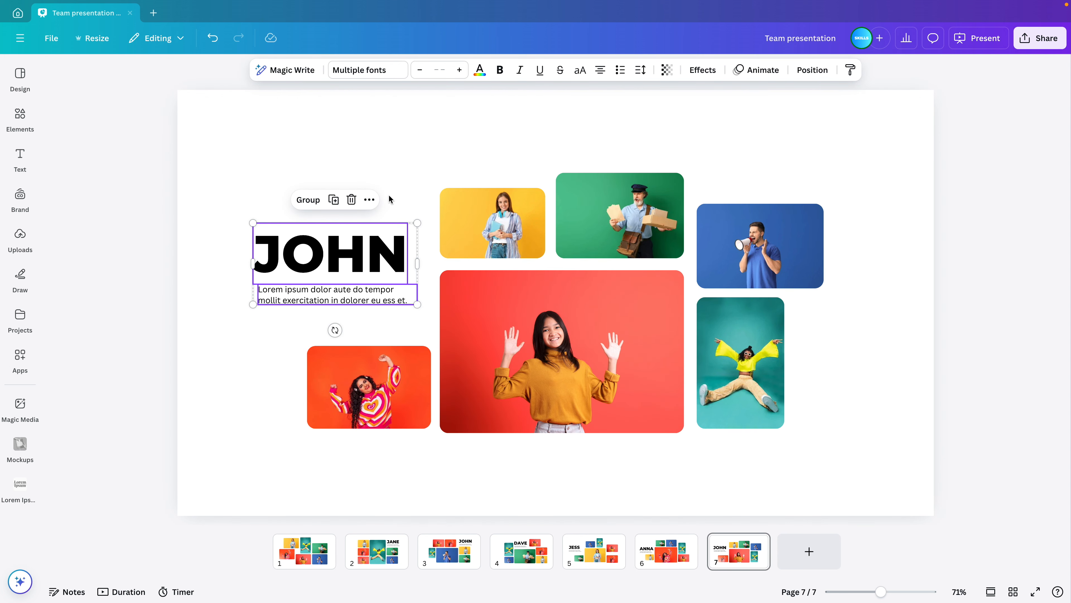
pyautogui.write('JOY')
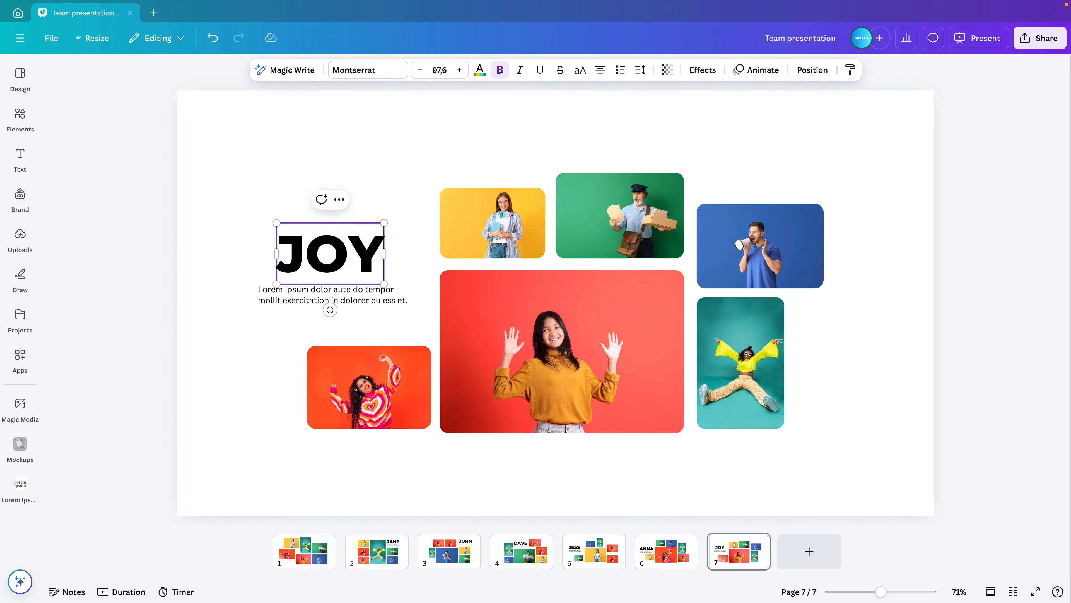
pyautogui.click(332, 295)
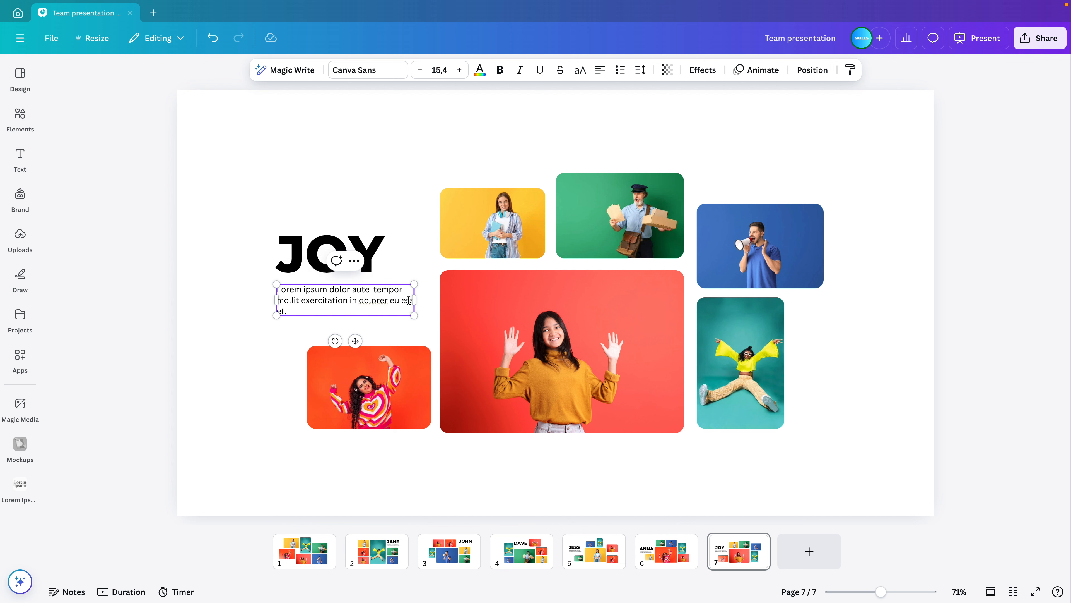
# - Slightly edit the description wording on slide 6
pyautogui.click(665, 551)
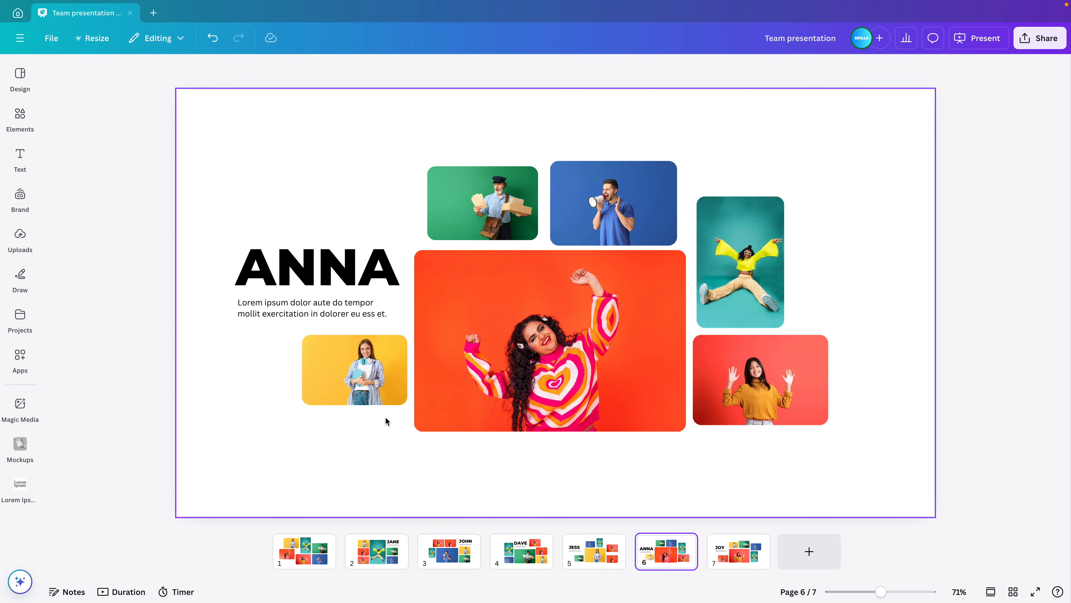
pyautogui.click(317, 307)
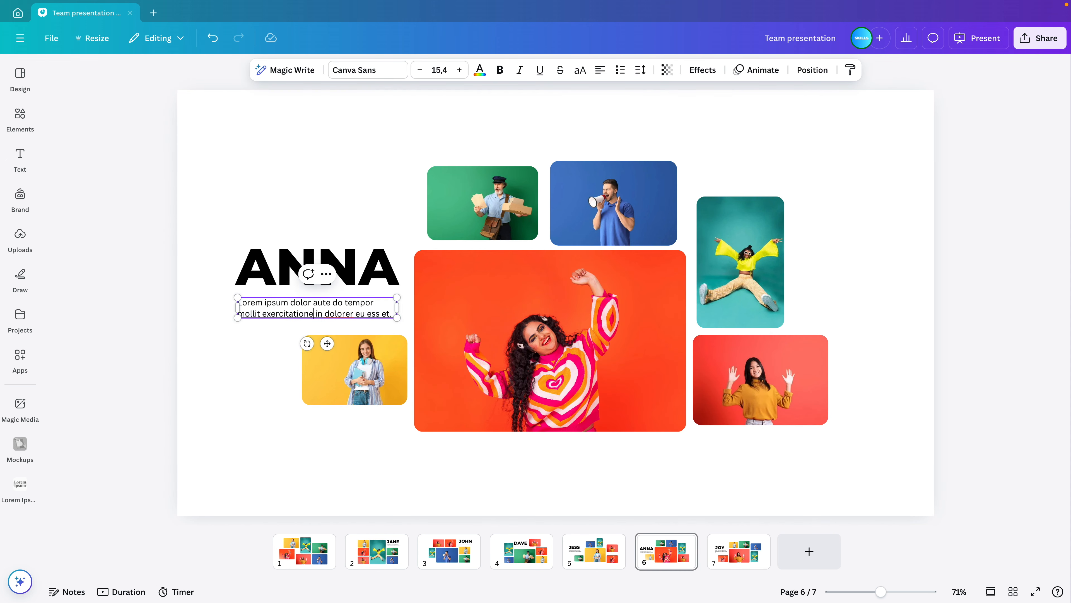
pyautogui.click(741, 455)
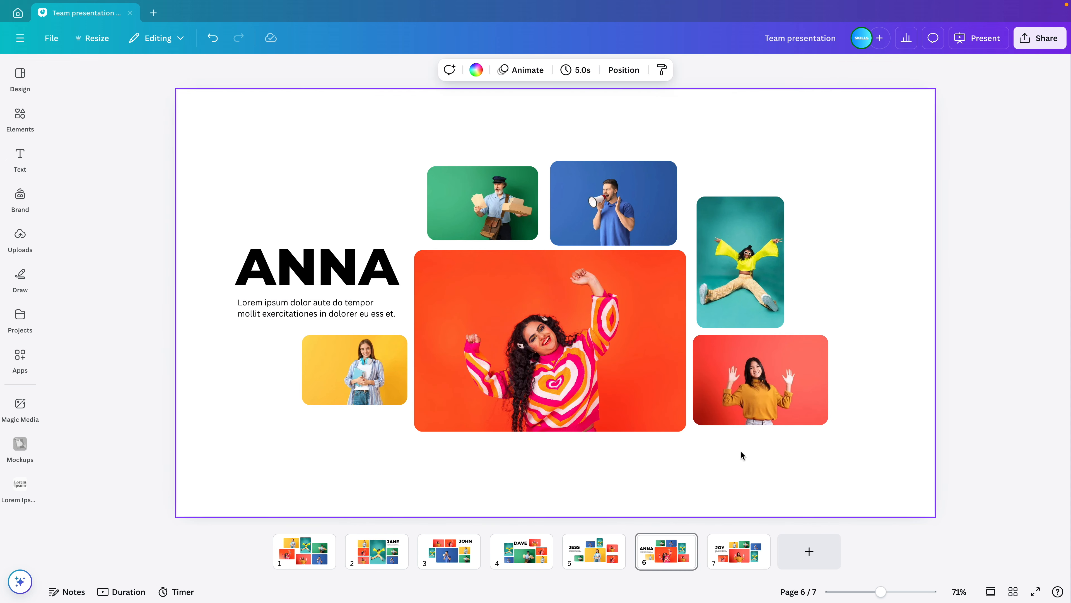
pyautogui.moveTo(988, 592)
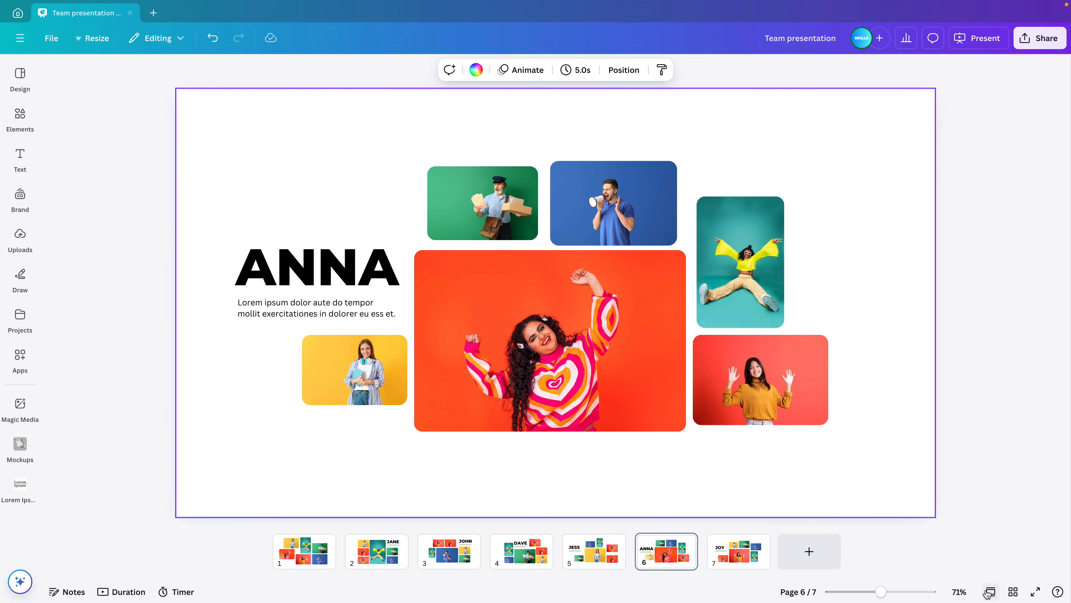
pyautogui.moveTo(988, 591)
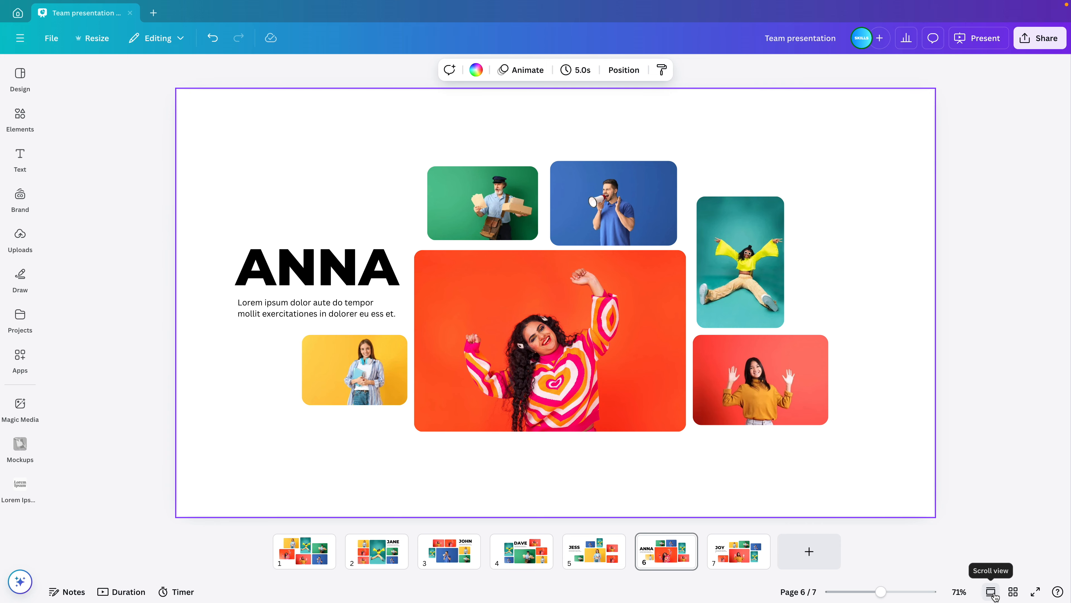
pyautogui.click(990, 591)
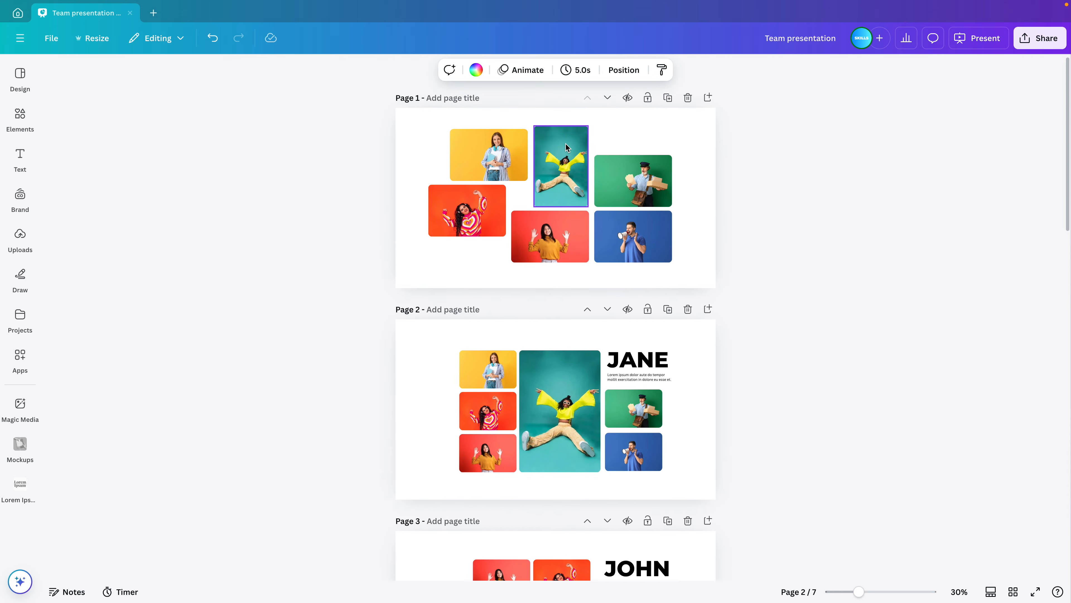
pyautogui.scroll(-3)
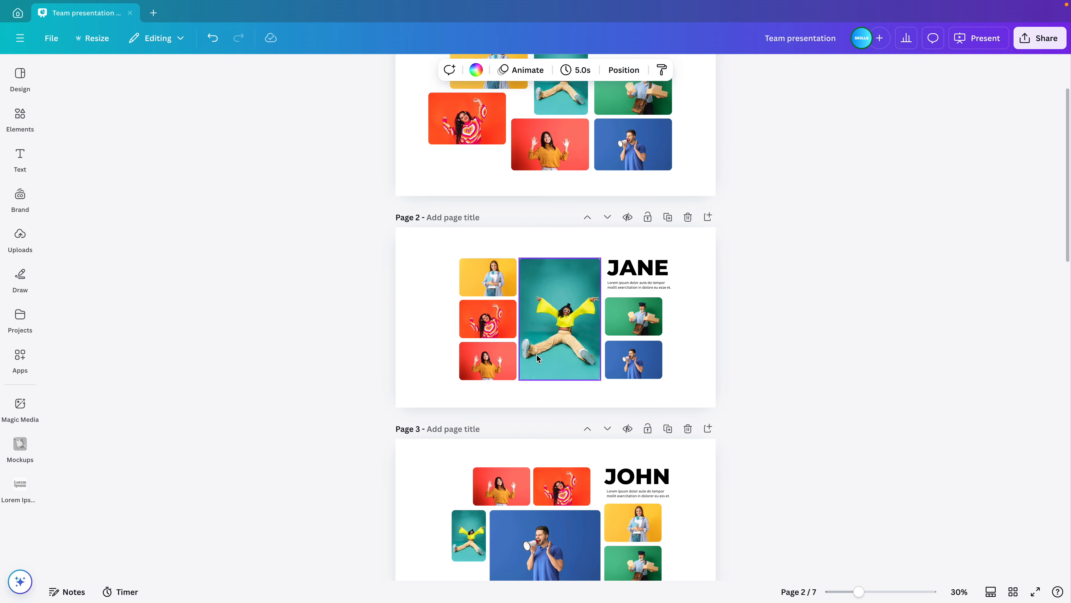
pyautogui.scroll(-3)
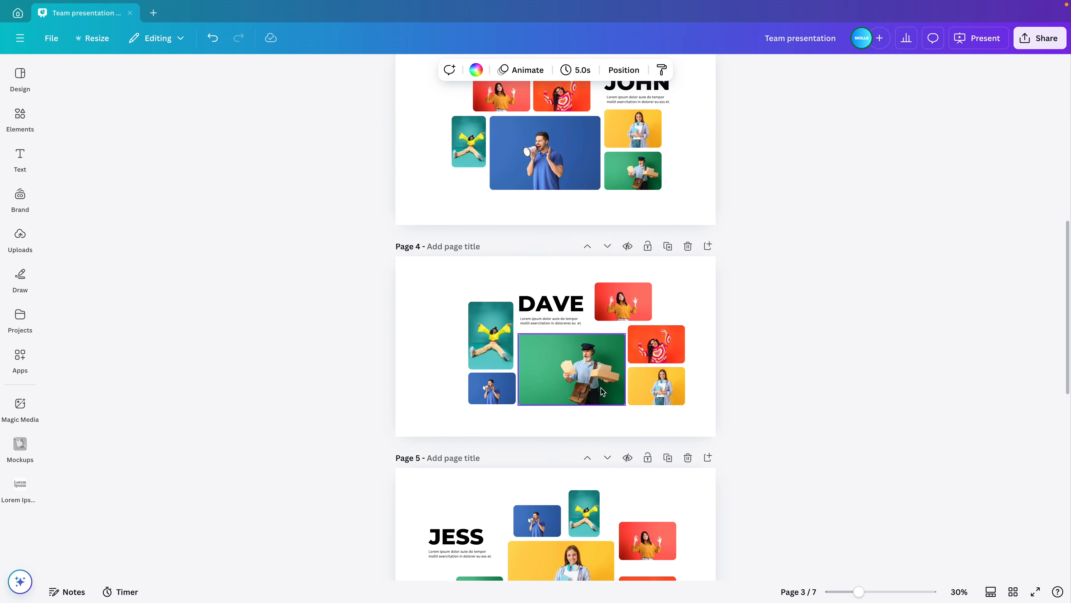
pyautogui.scroll(-3)
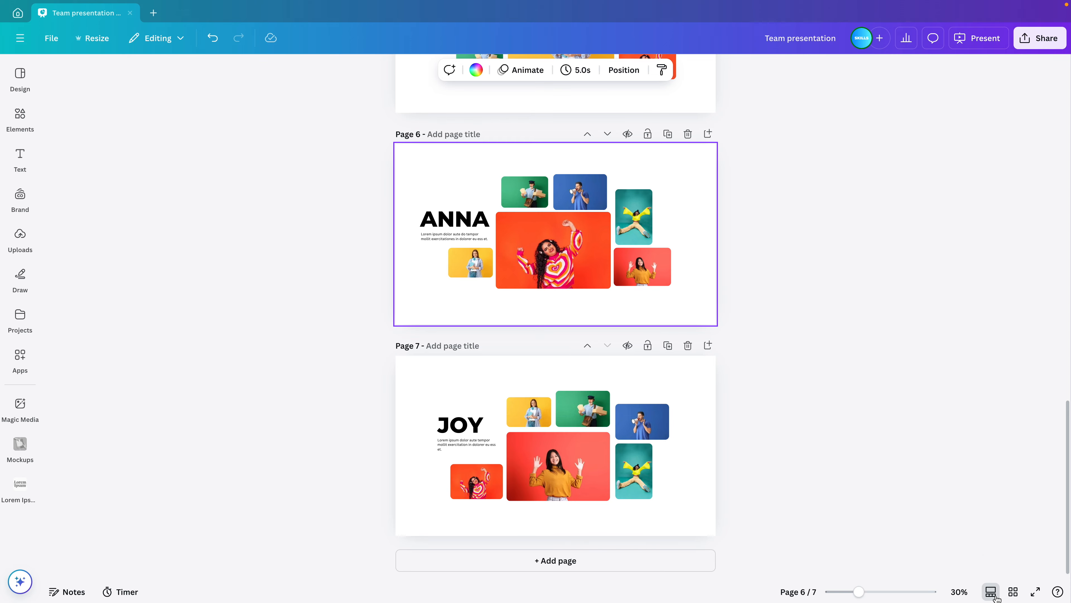
pyautogui.click(989, 591)
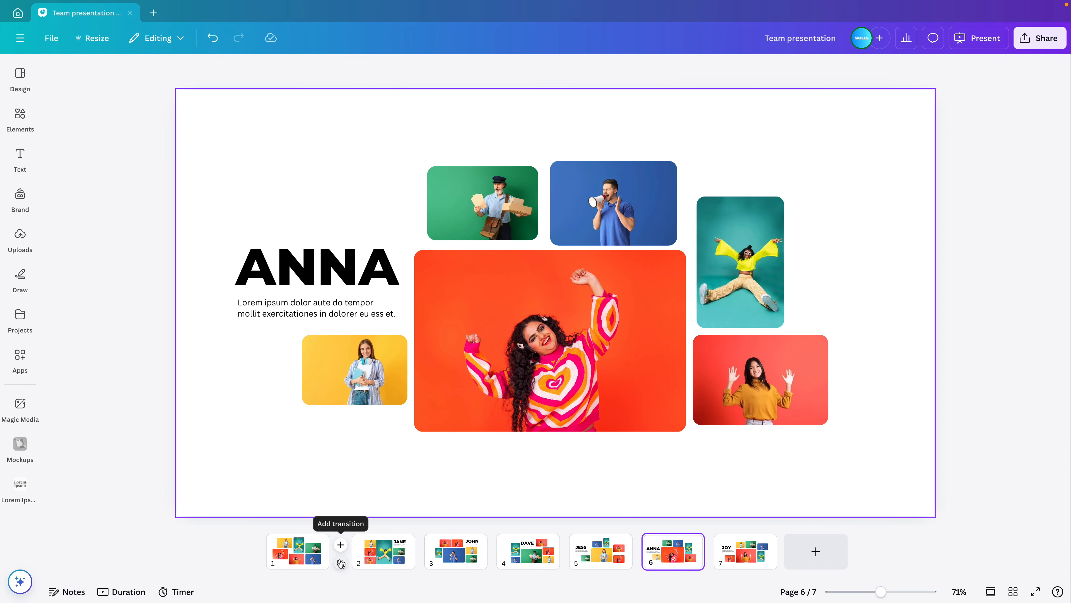
# - Apply a one-second Match & Move transition between all seven pages
pyautogui.click(340, 545)
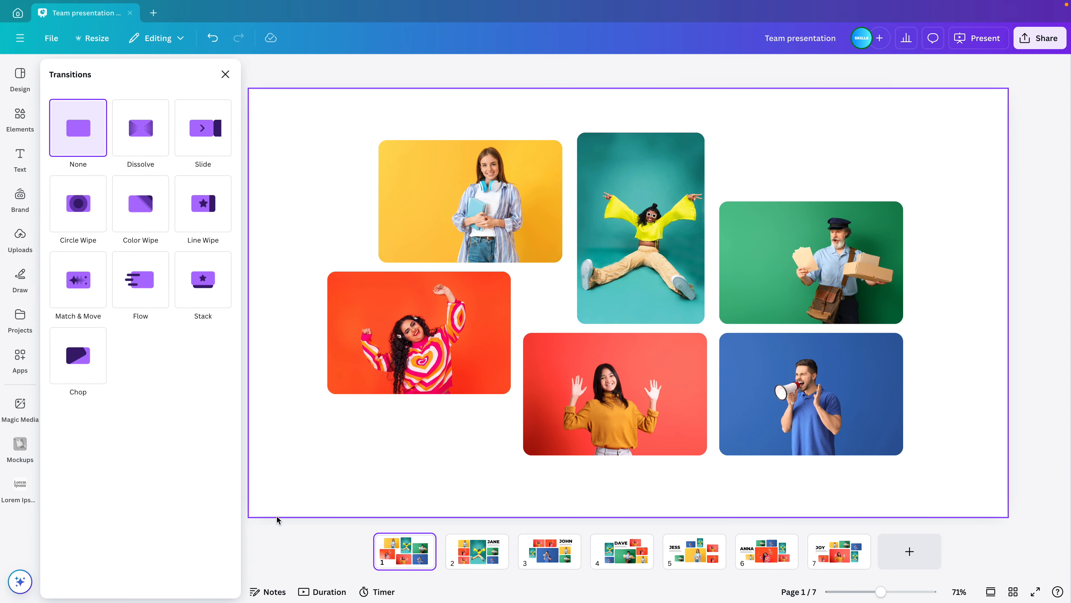
pyautogui.click(78, 280)
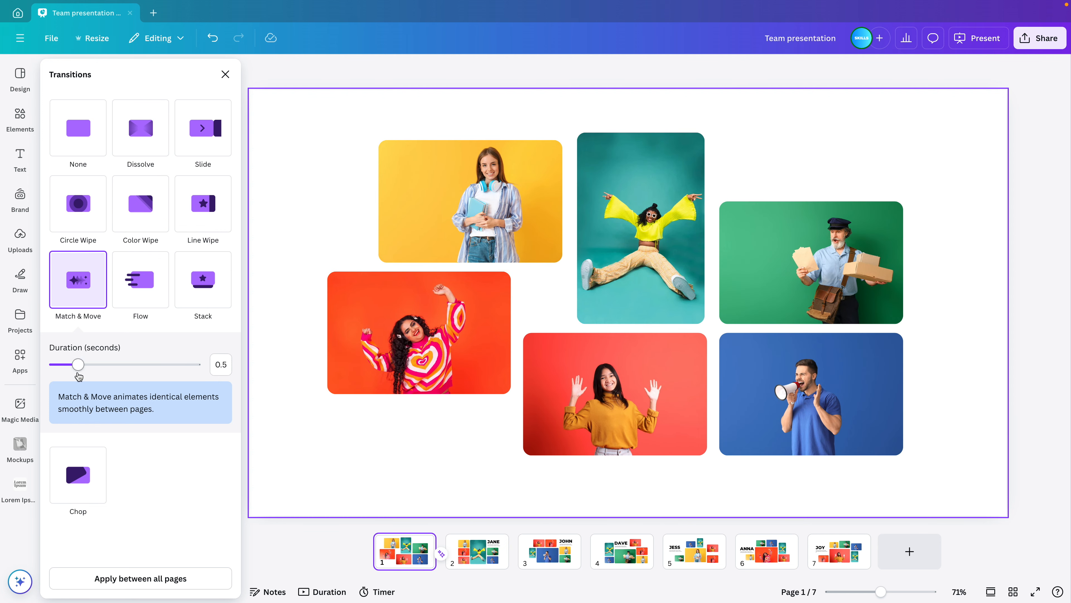
pyautogui.moveTo(77, 364); pyautogui.dragTo(107, 365)
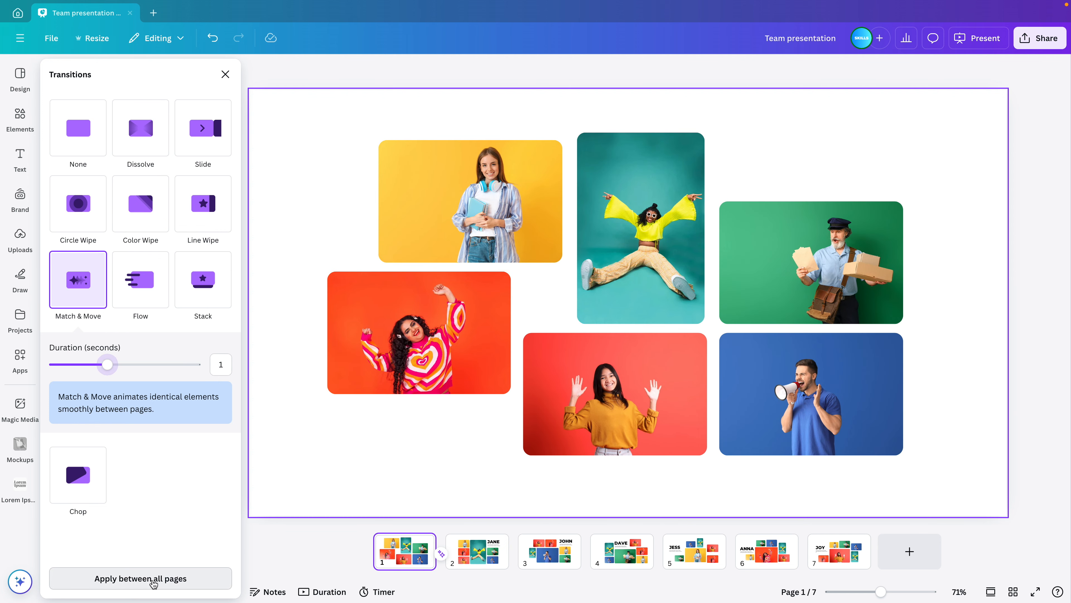
pyautogui.click(140, 578)
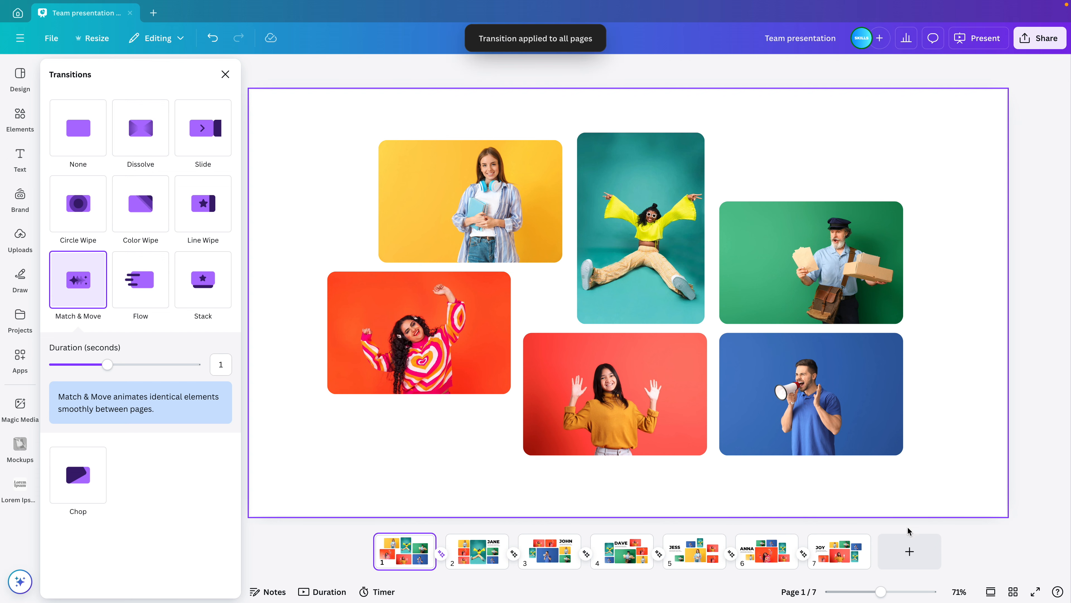